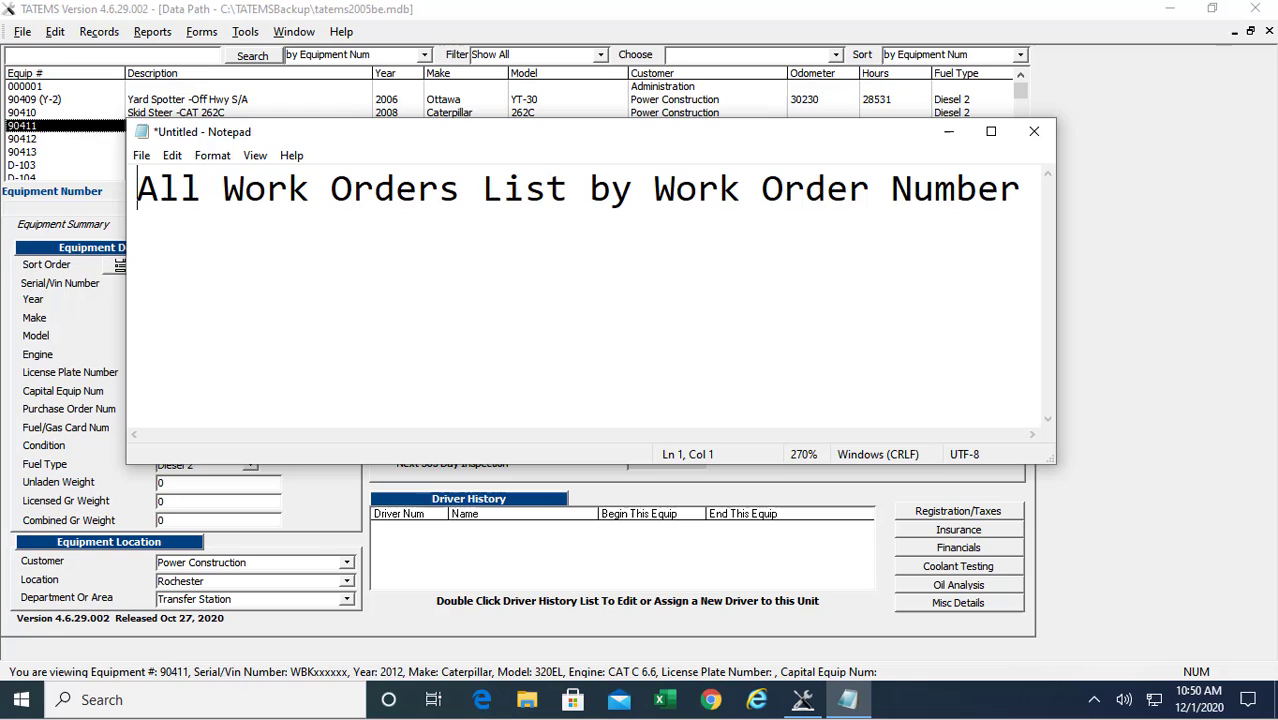
mouse_move(948, 136)
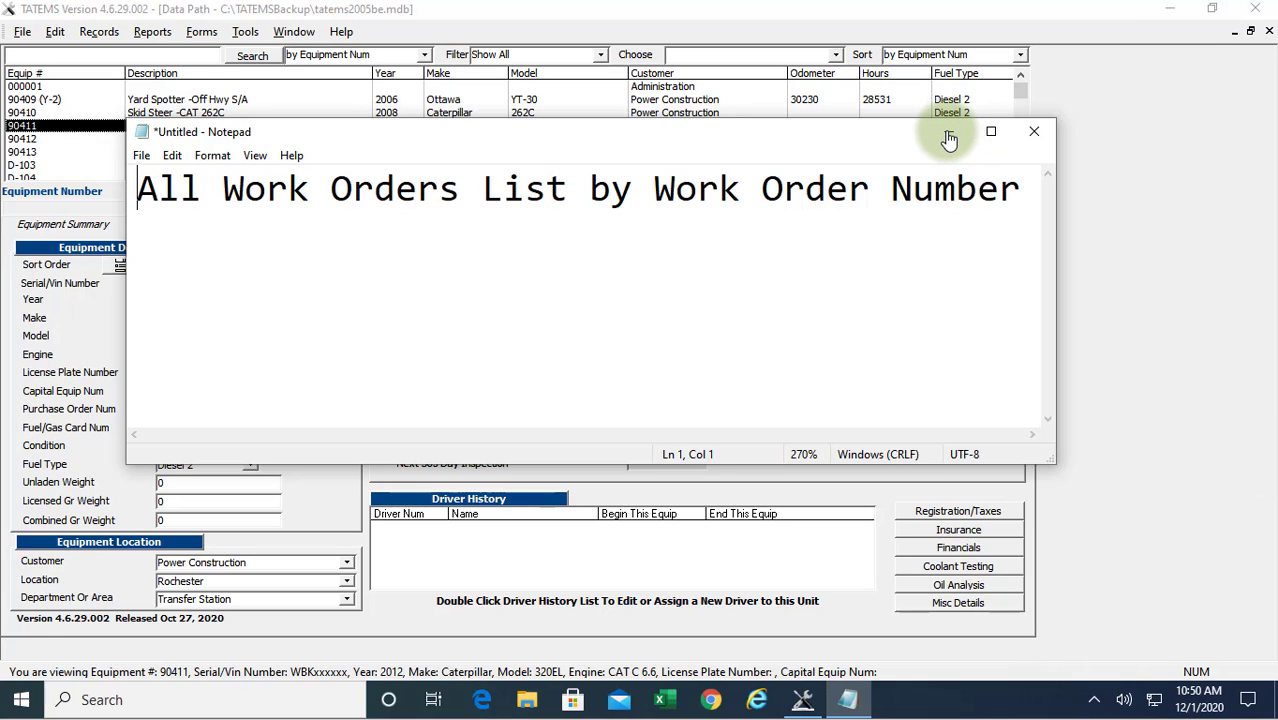
Bring up Report Selection with Work Orders as the report type and browse its report list
click(1034, 132)
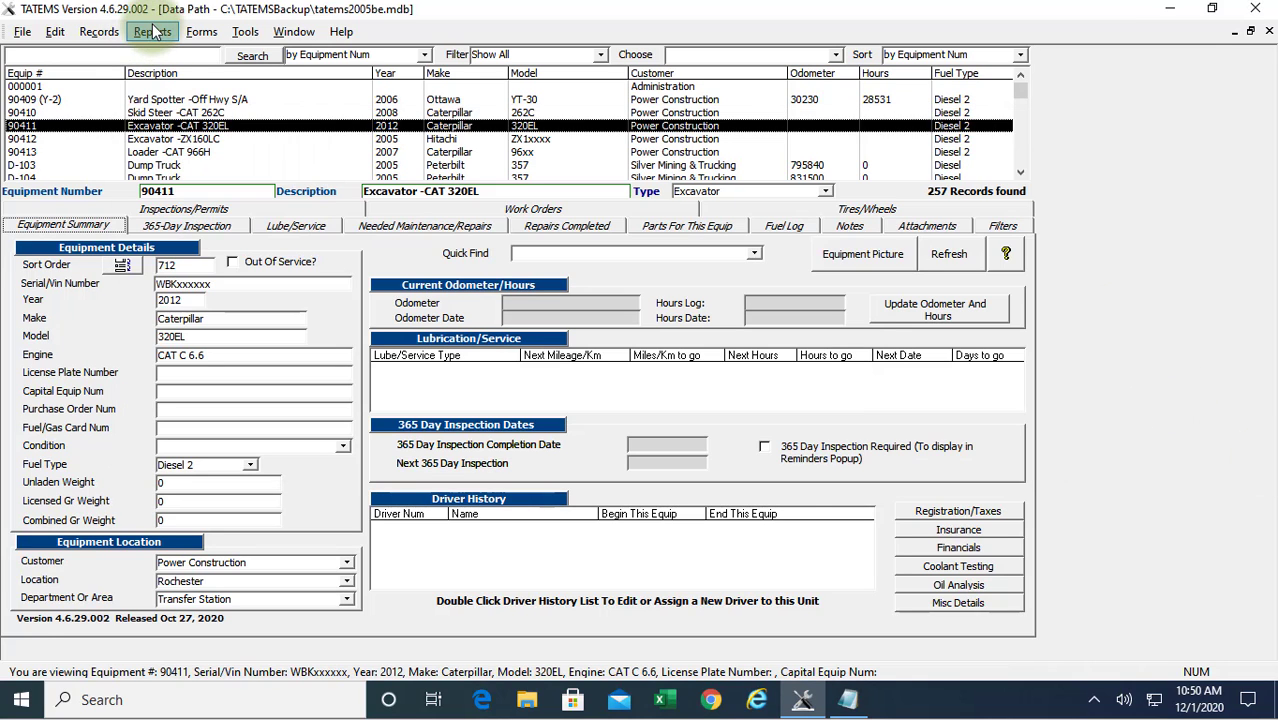
click(152, 32)
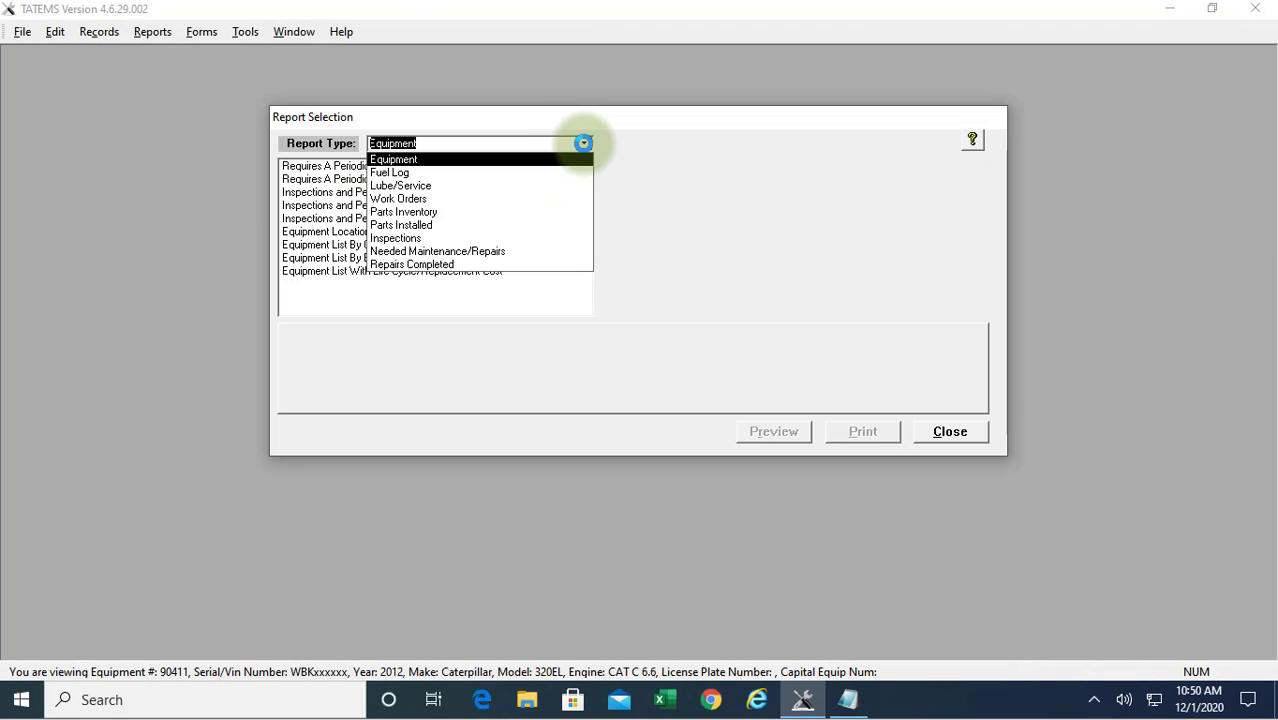
click(398, 198)
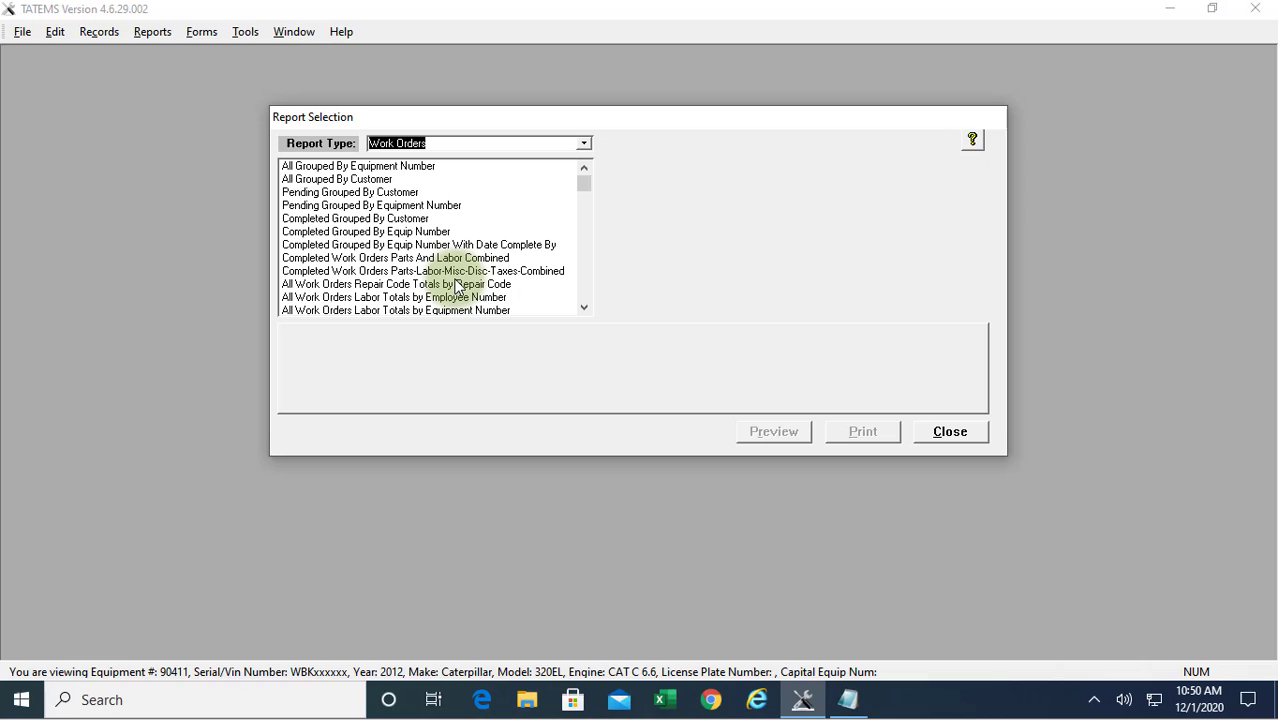
scroll(down, 3)
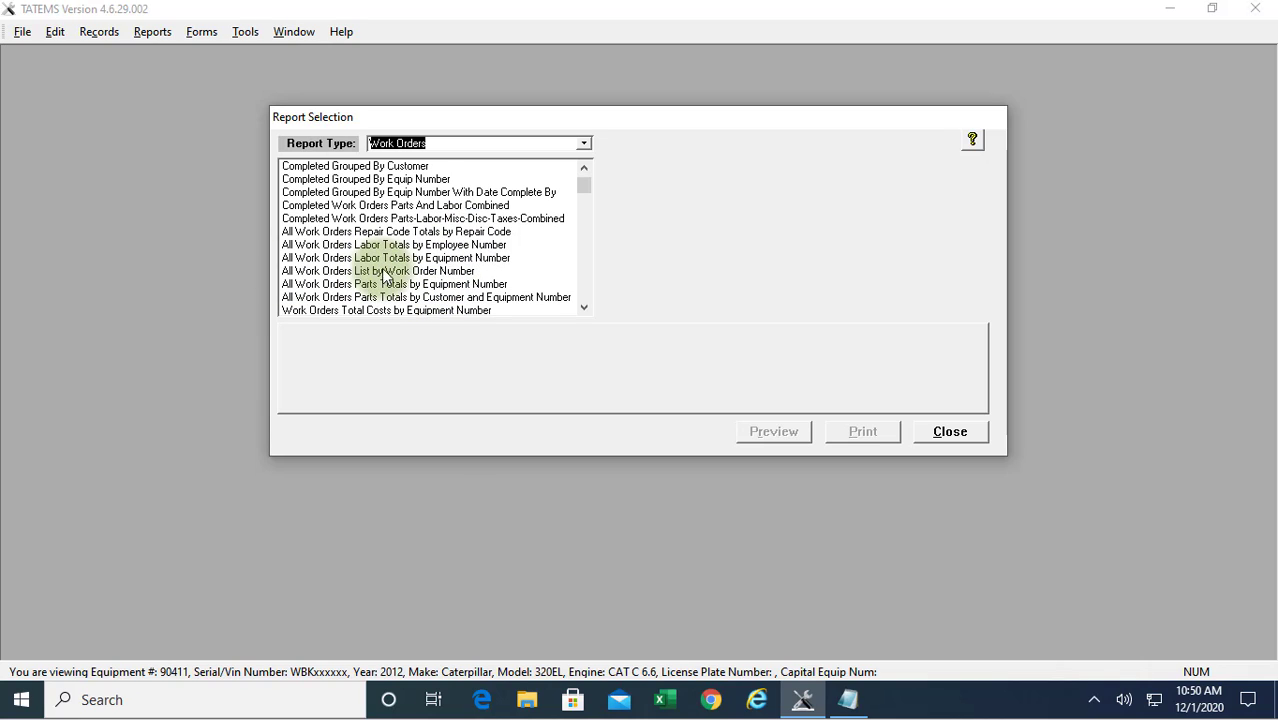
Choose All Work Orders List by Work Order Number with Equip Num From and To set to D-104
click(378, 270)
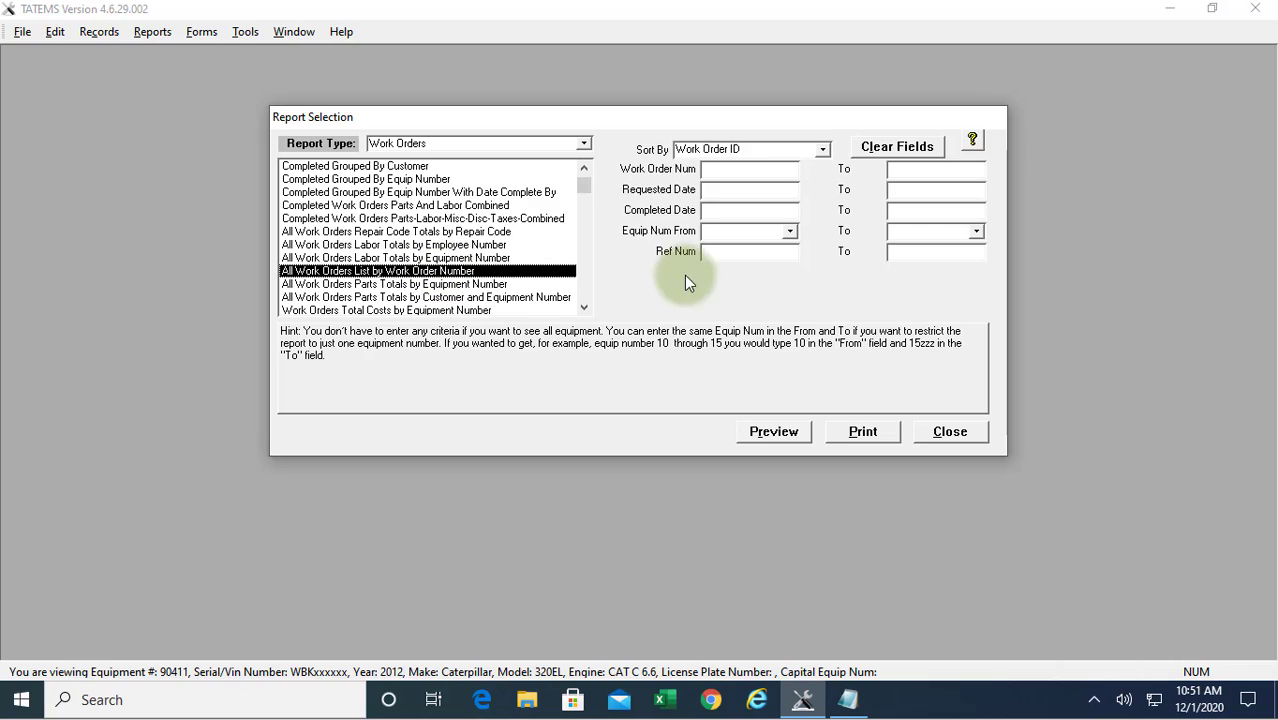
mouse_move(624, 138)
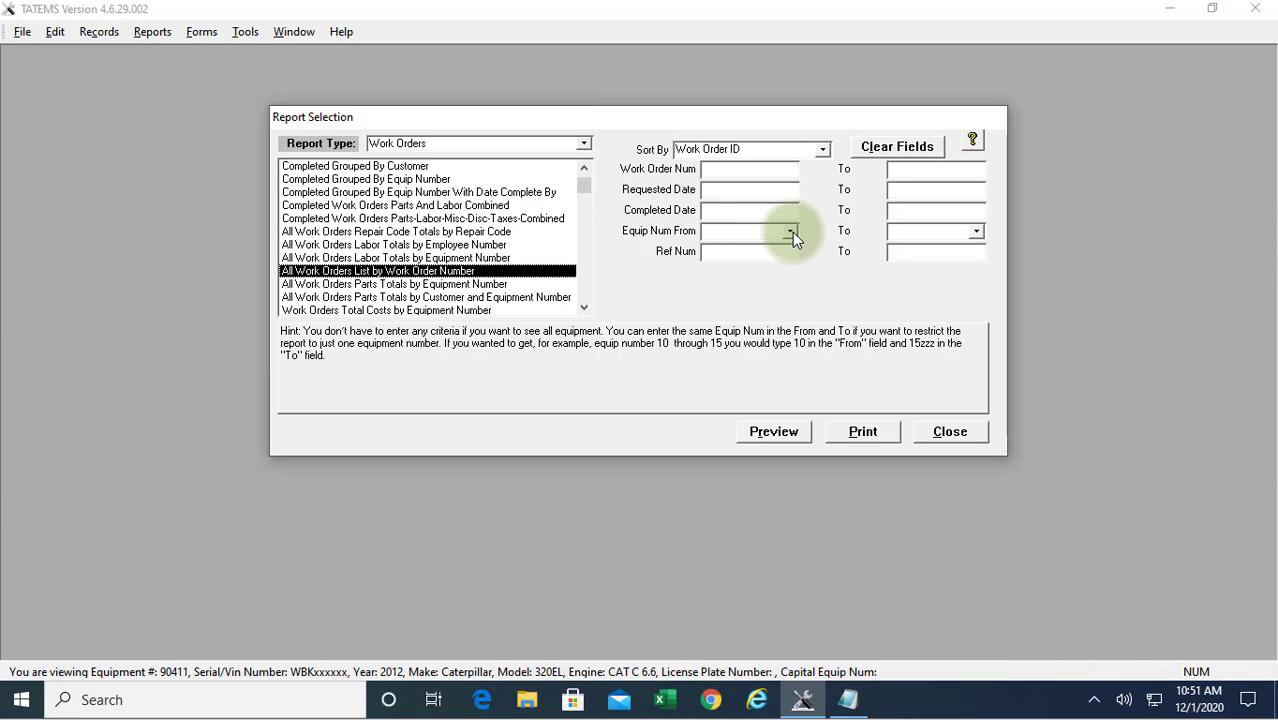
click(790, 232)
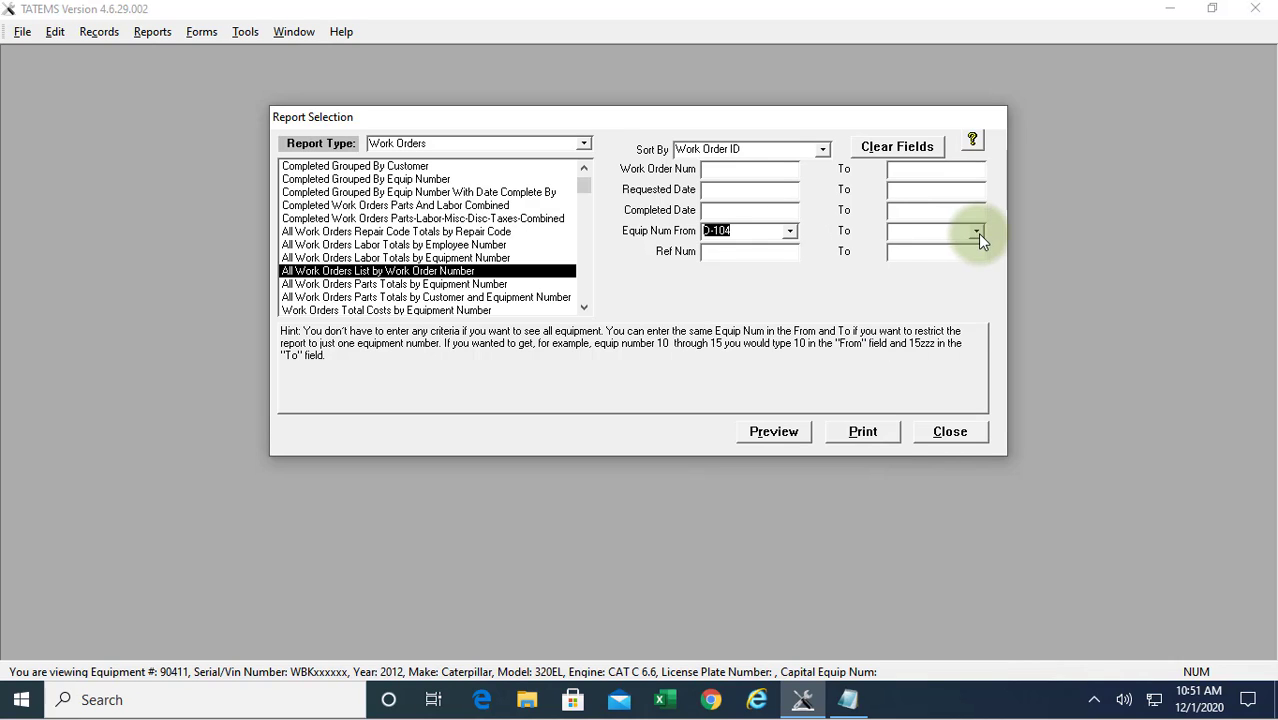
click(772, 432)
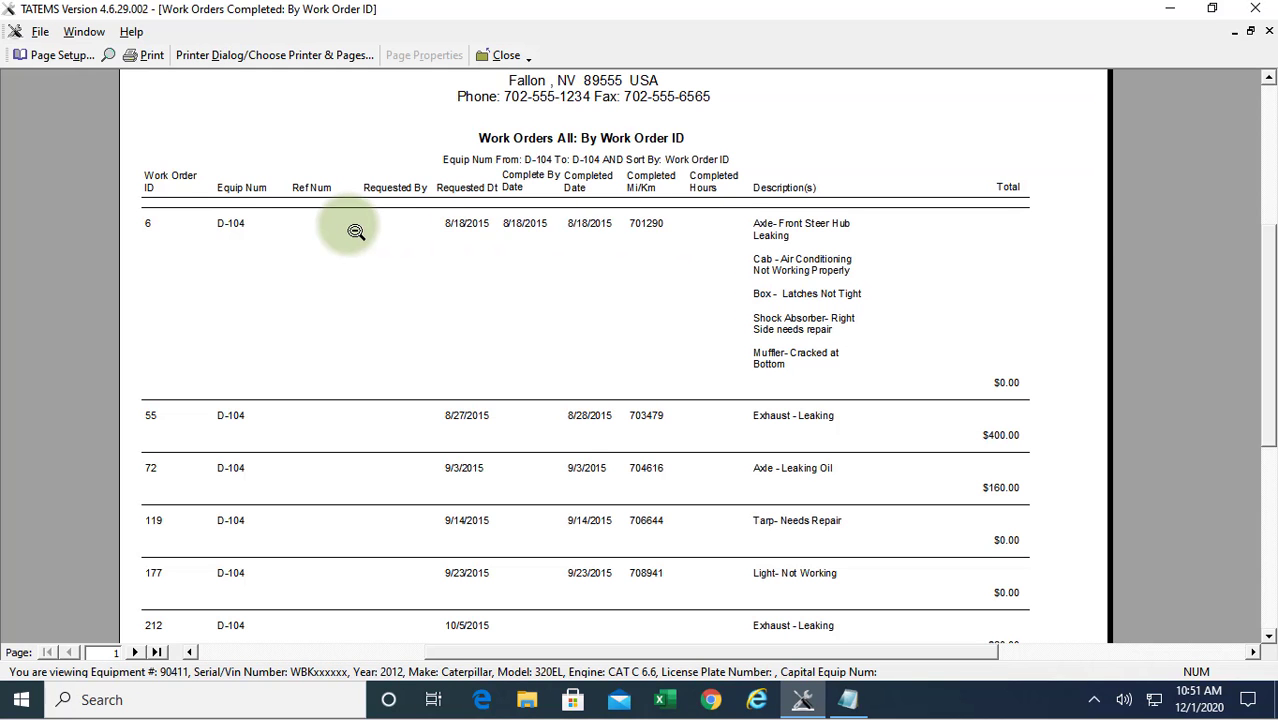
mouse_move(162, 222)
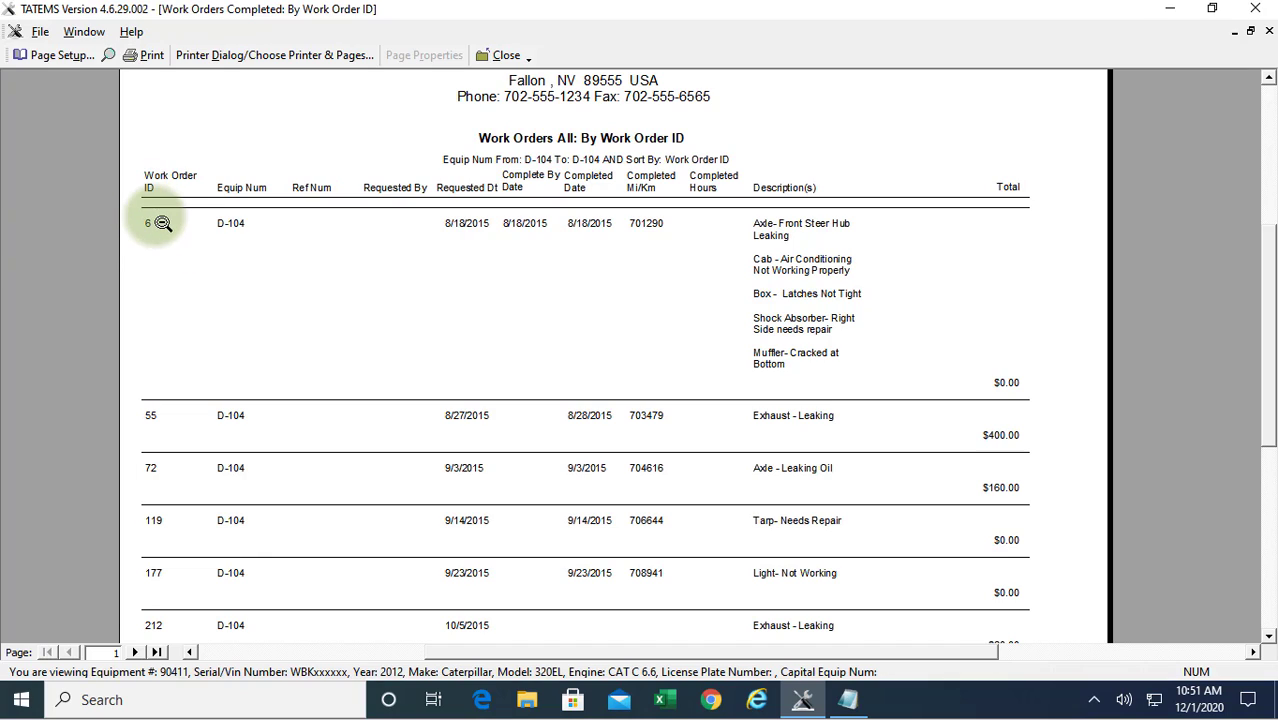
mouse_move(236, 222)
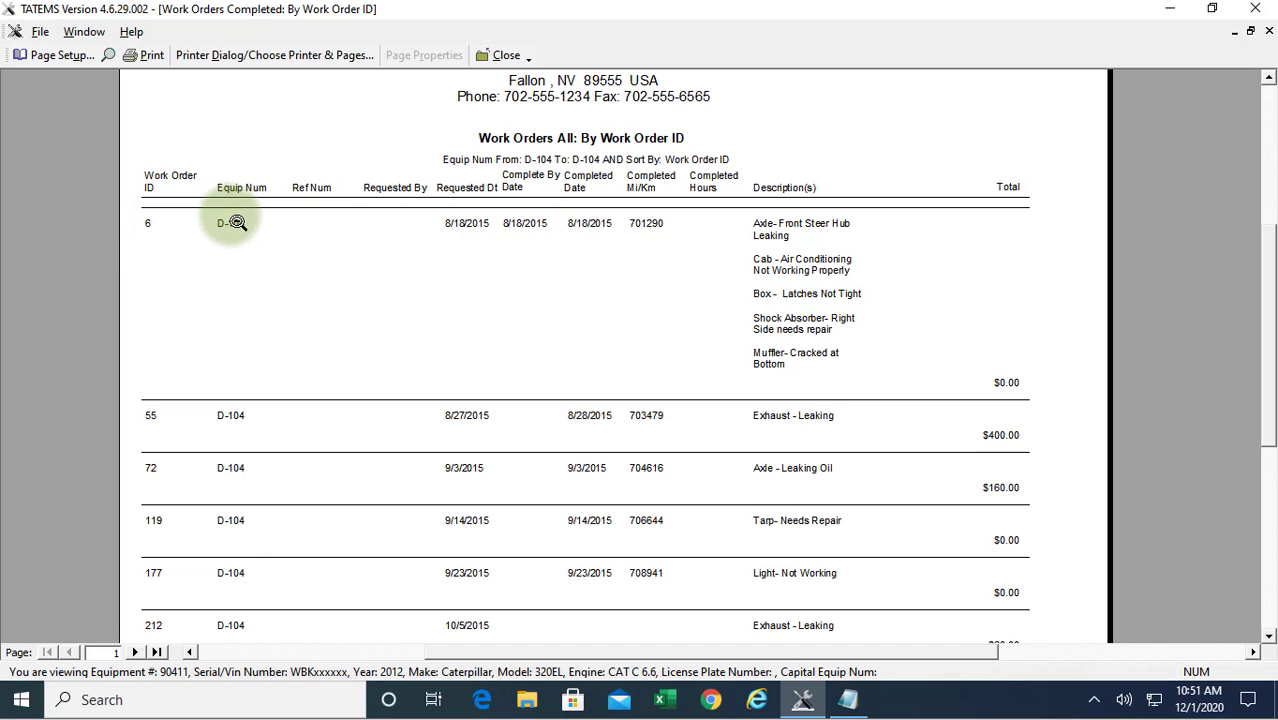
mouse_move(416, 242)
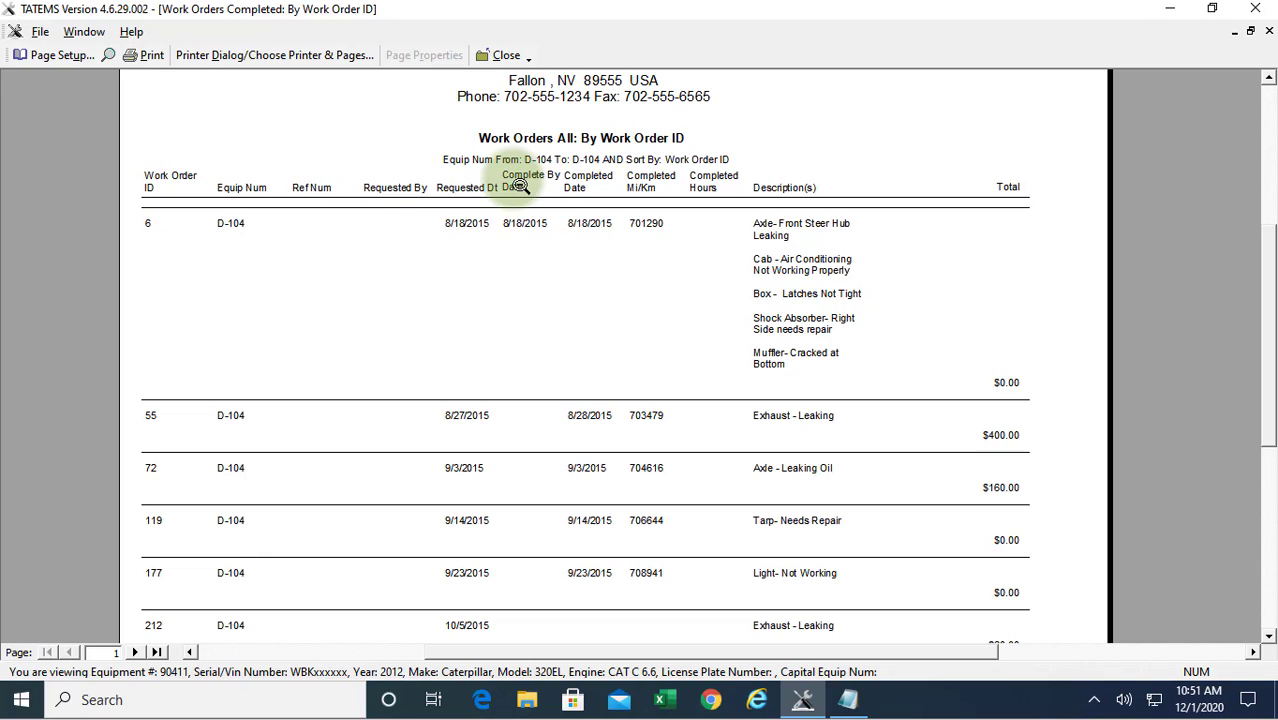
mouse_move(604, 210)
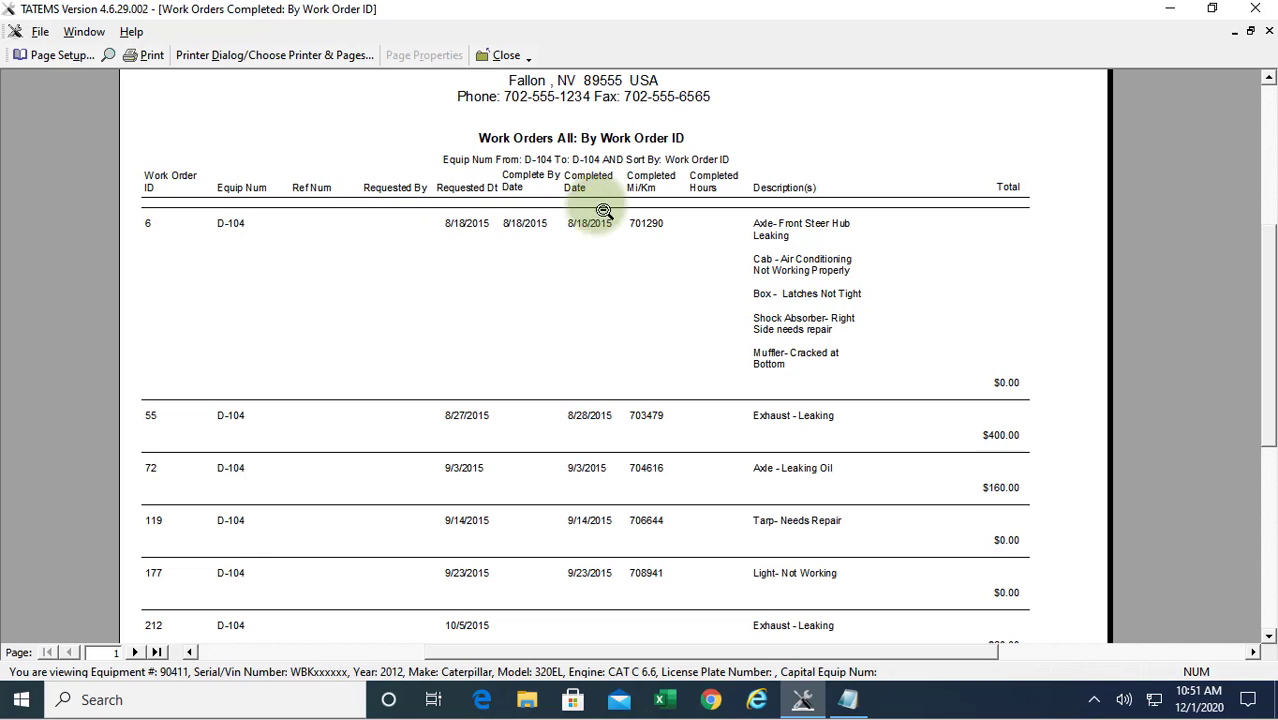
mouse_move(648, 180)
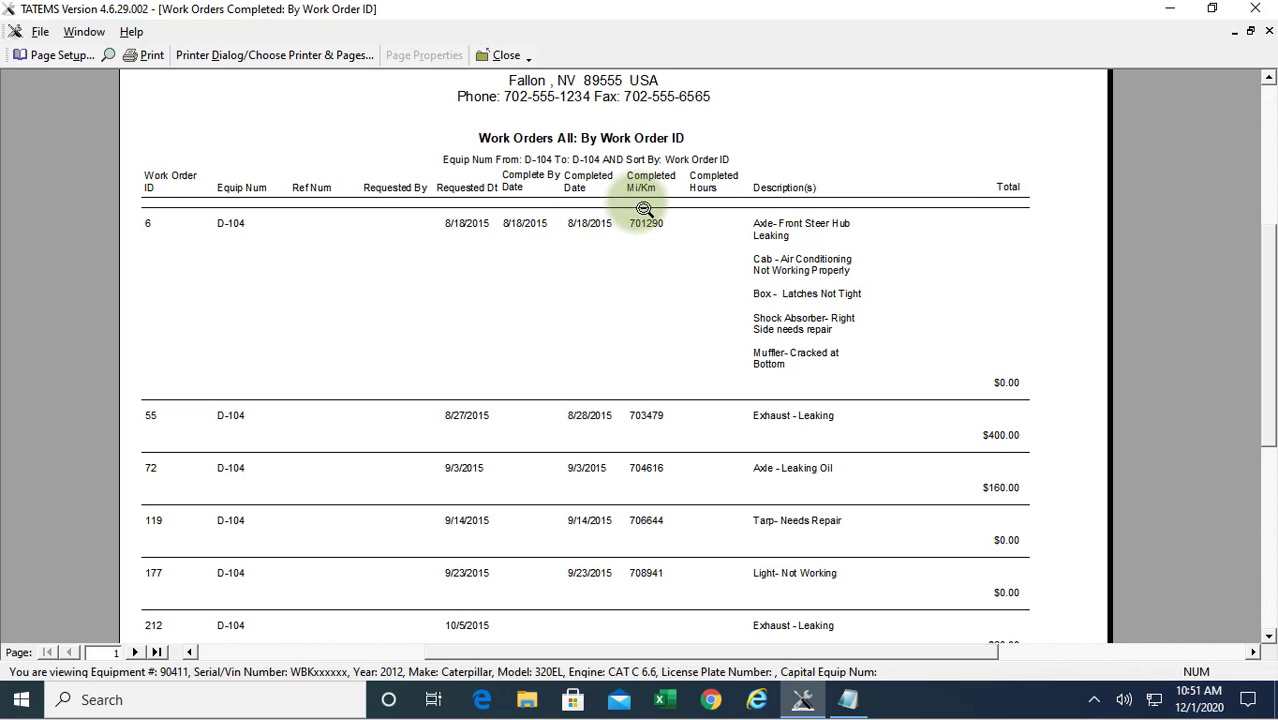
mouse_move(704, 188)
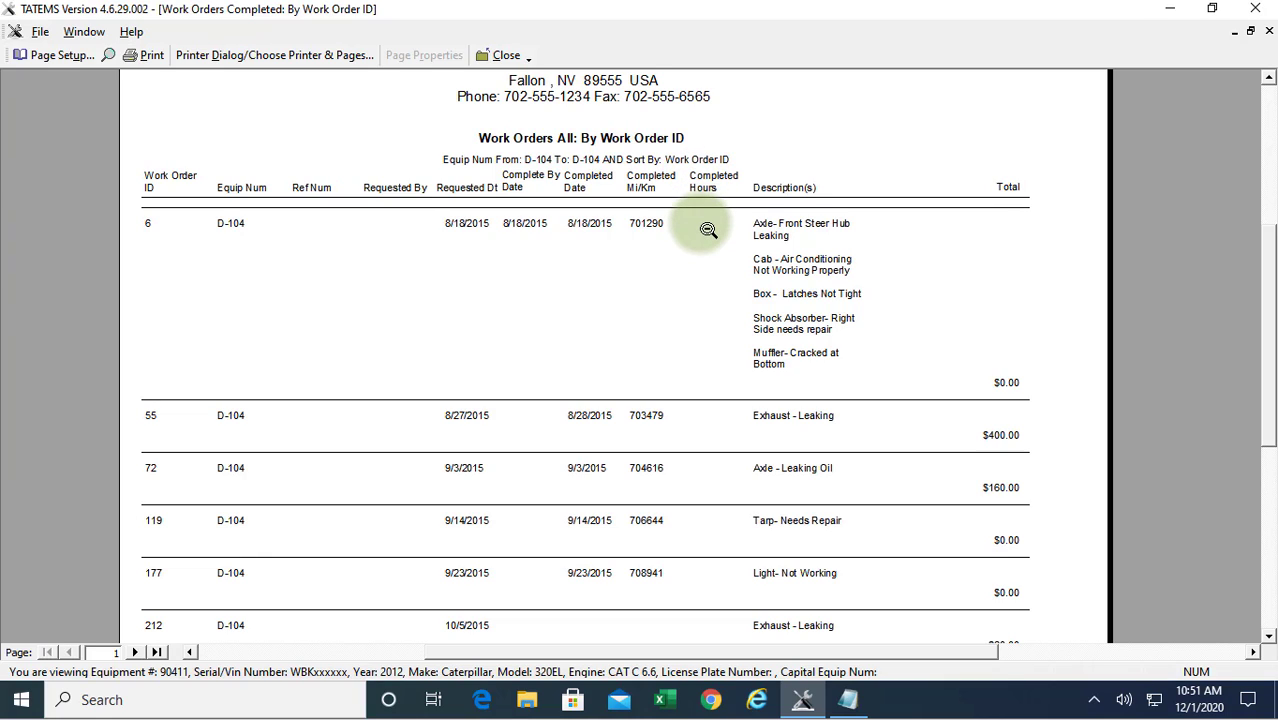
mouse_move(780, 236)
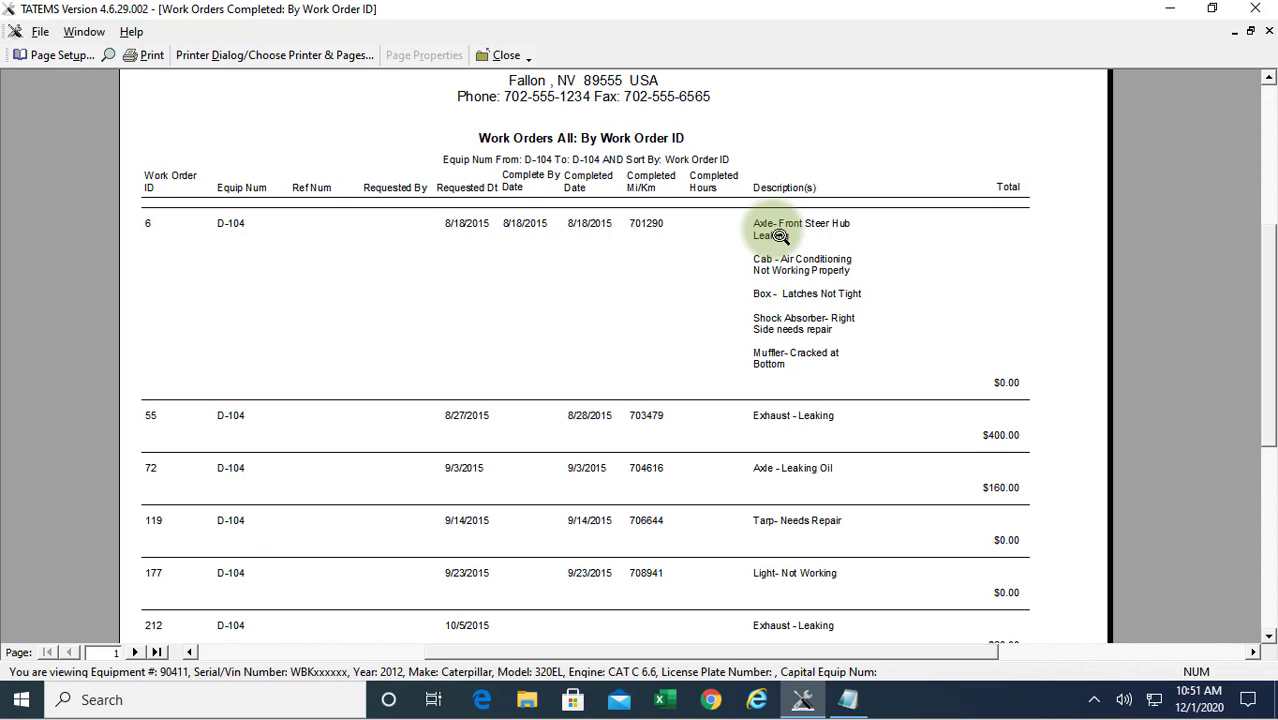
mouse_move(1004, 384)
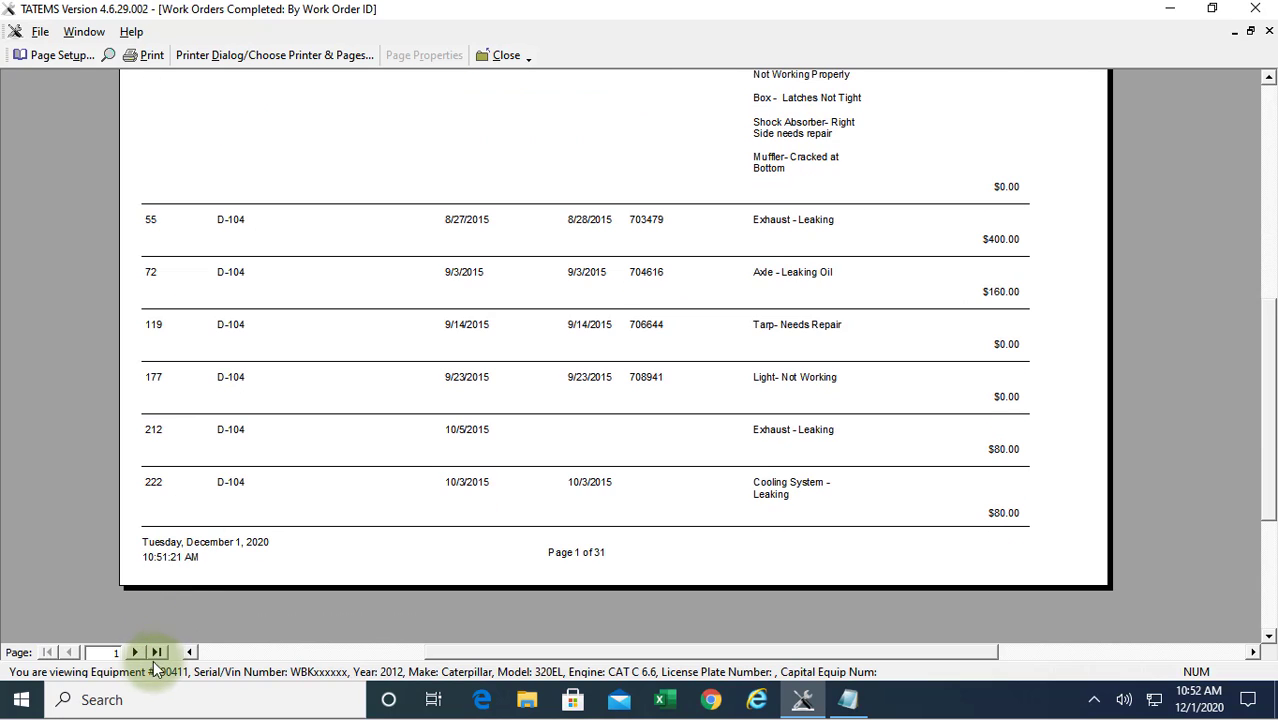
Review the last page's Work Order Totals of $33,626.40, then close the preview
click(156, 652)
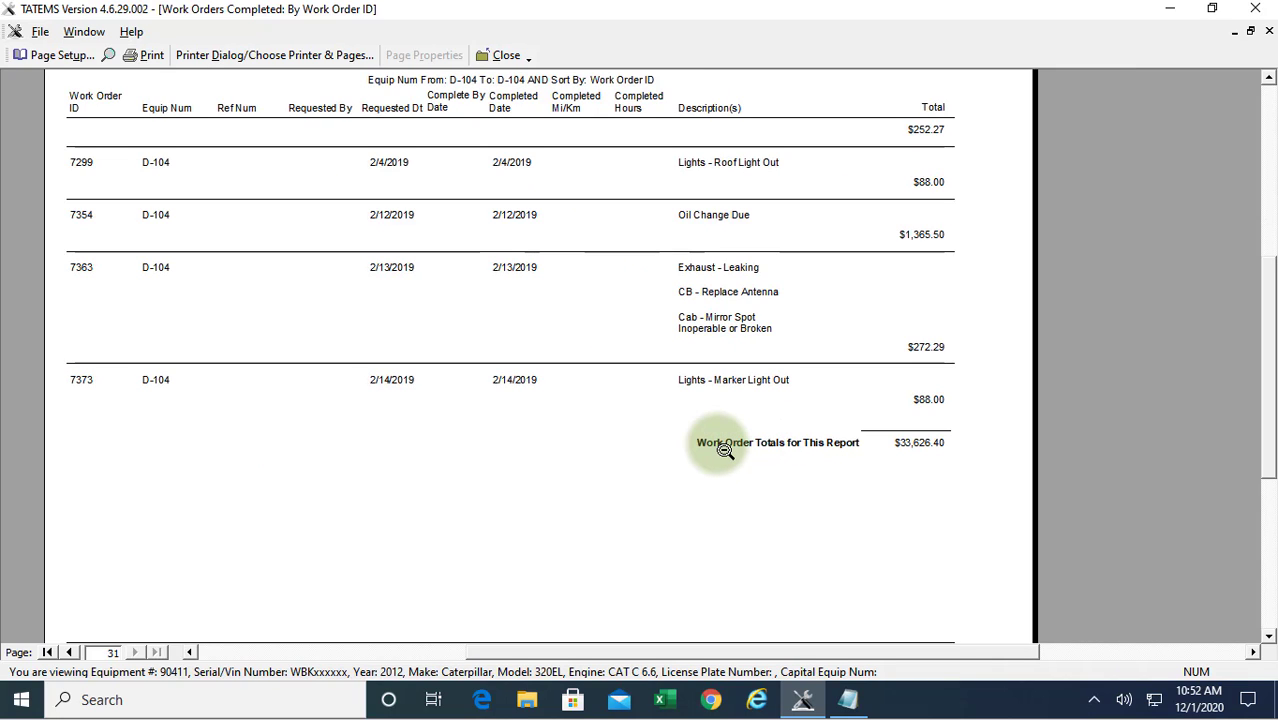
mouse_move(938, 472)
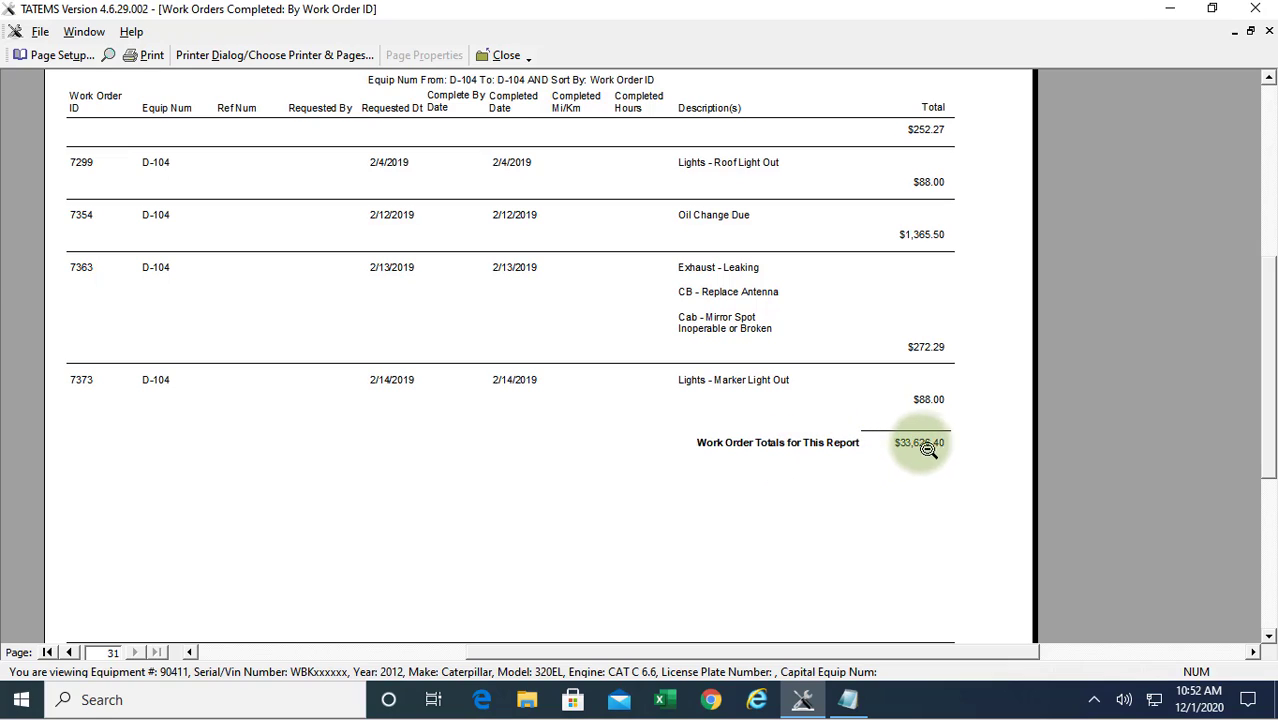
mouse_move(938, 478)
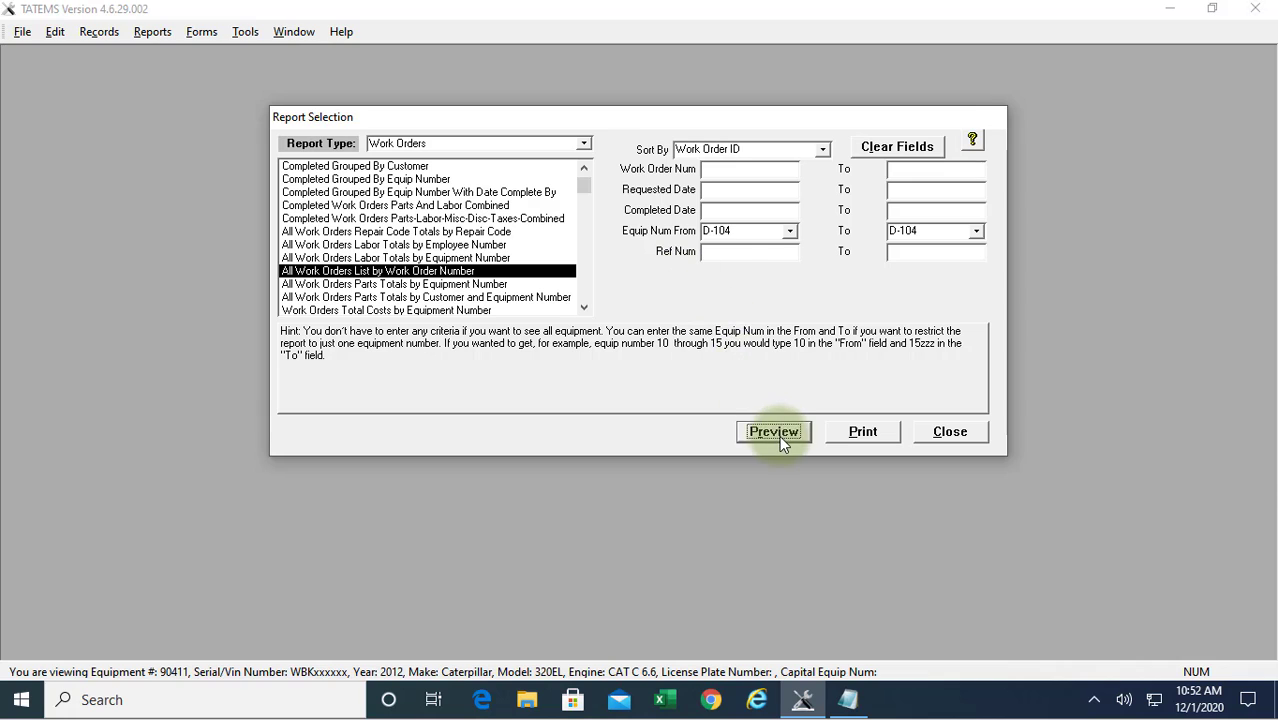
click(772, 432)
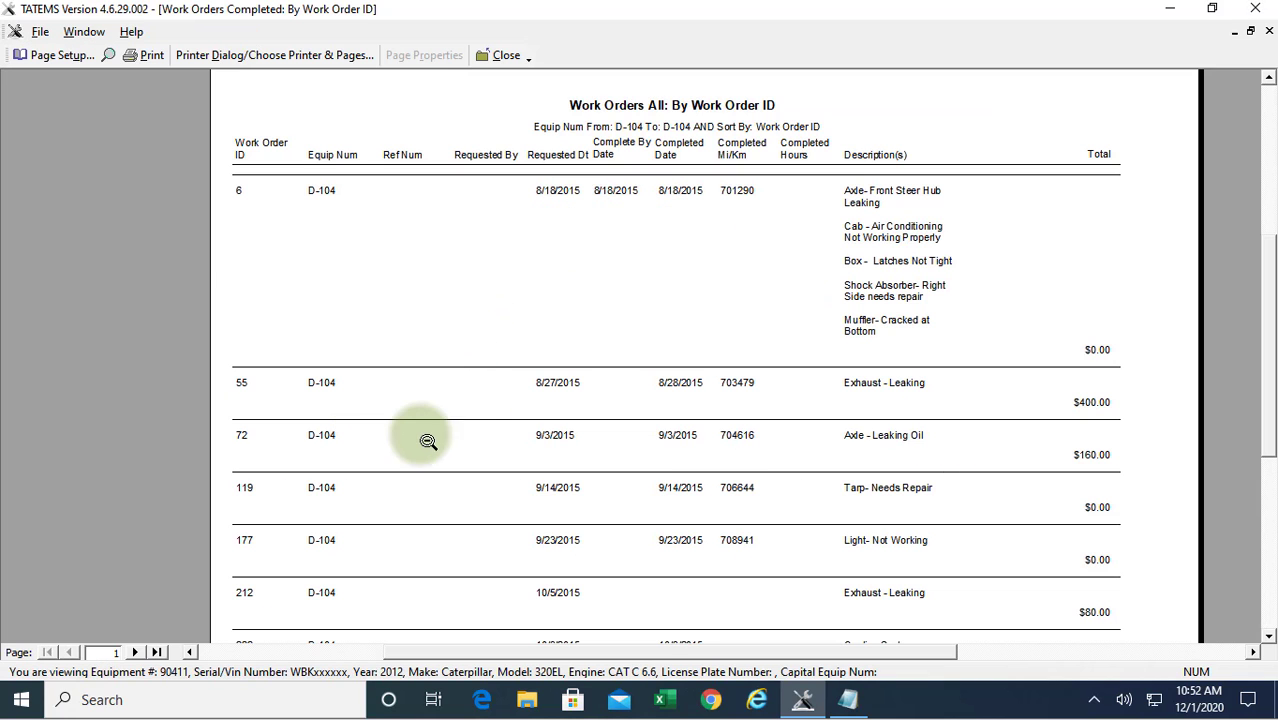
scroll(down, 3)
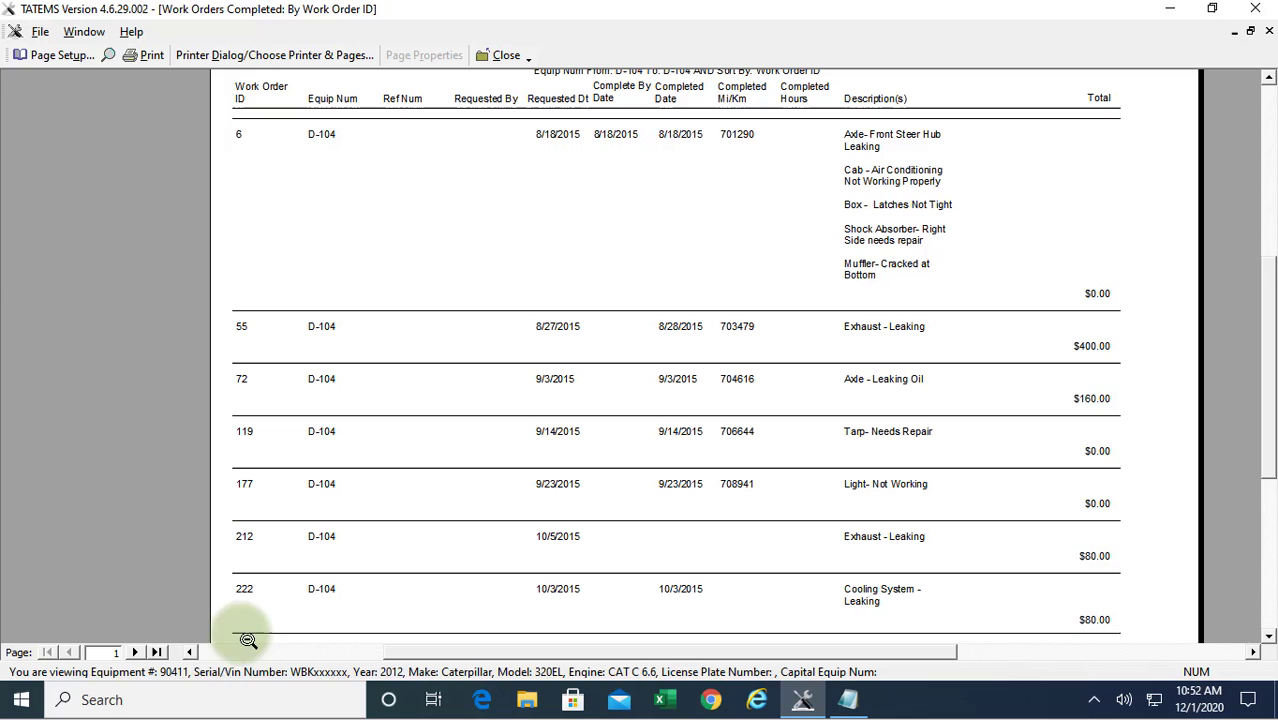
click(156, 652)
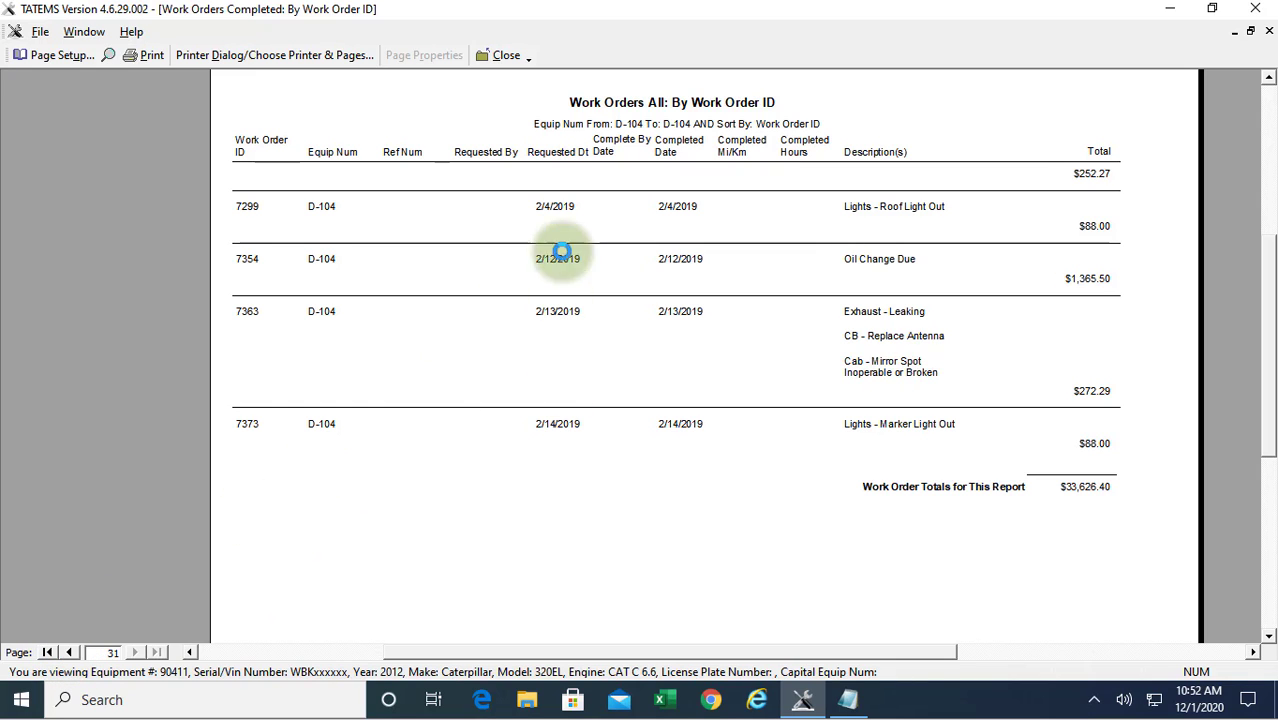
click(506, 56)
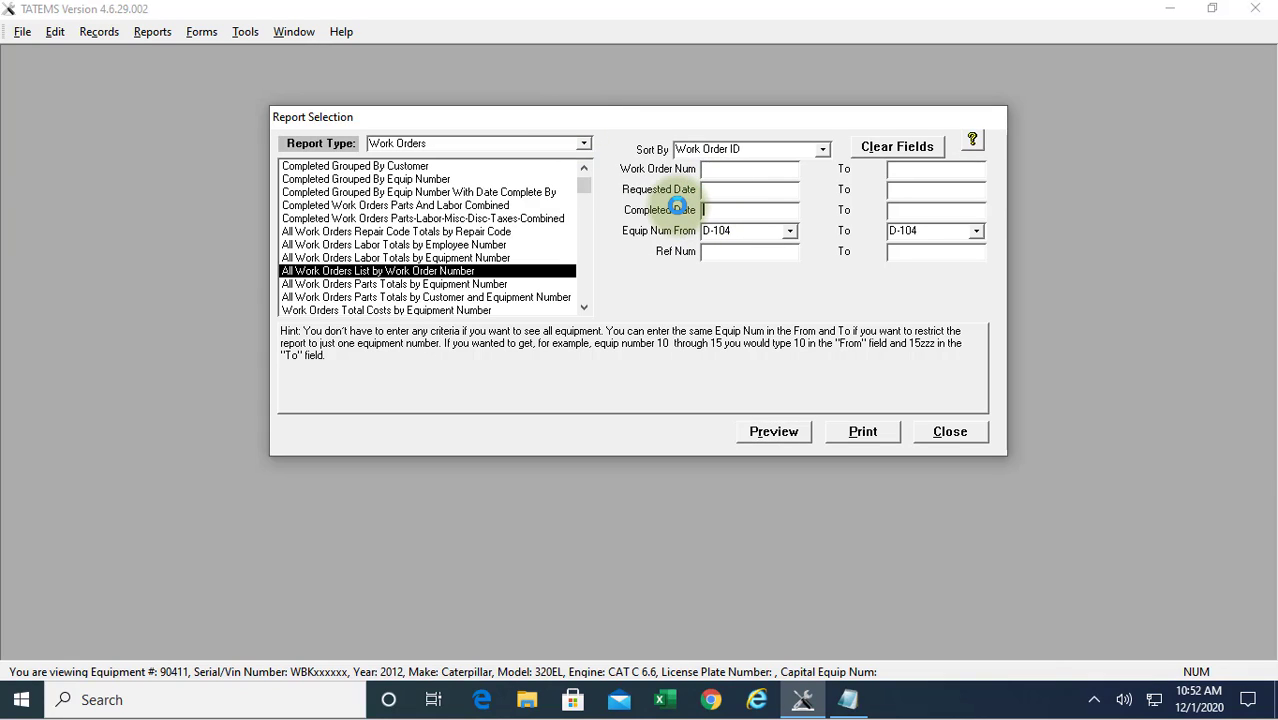
Set Completed Date From 02-01-2019 and To 02-28-2019 and preview the report
text(02-01-2019)
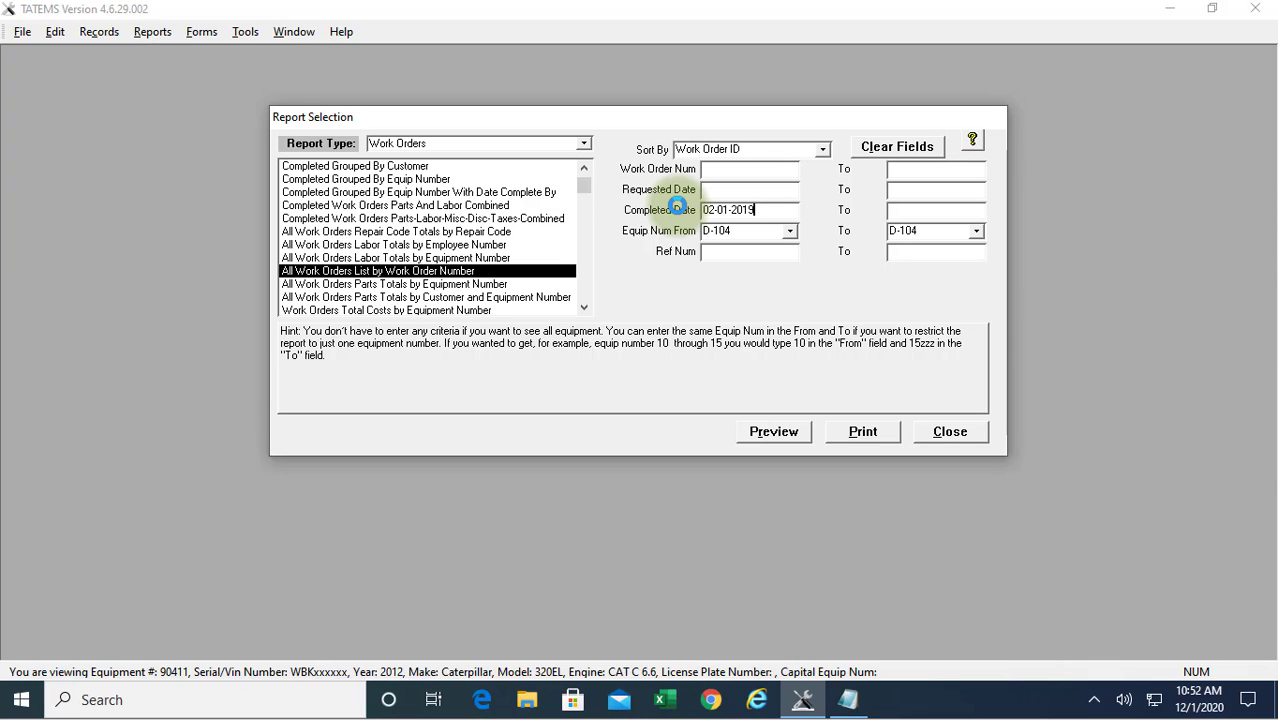
text(02-28-2019)
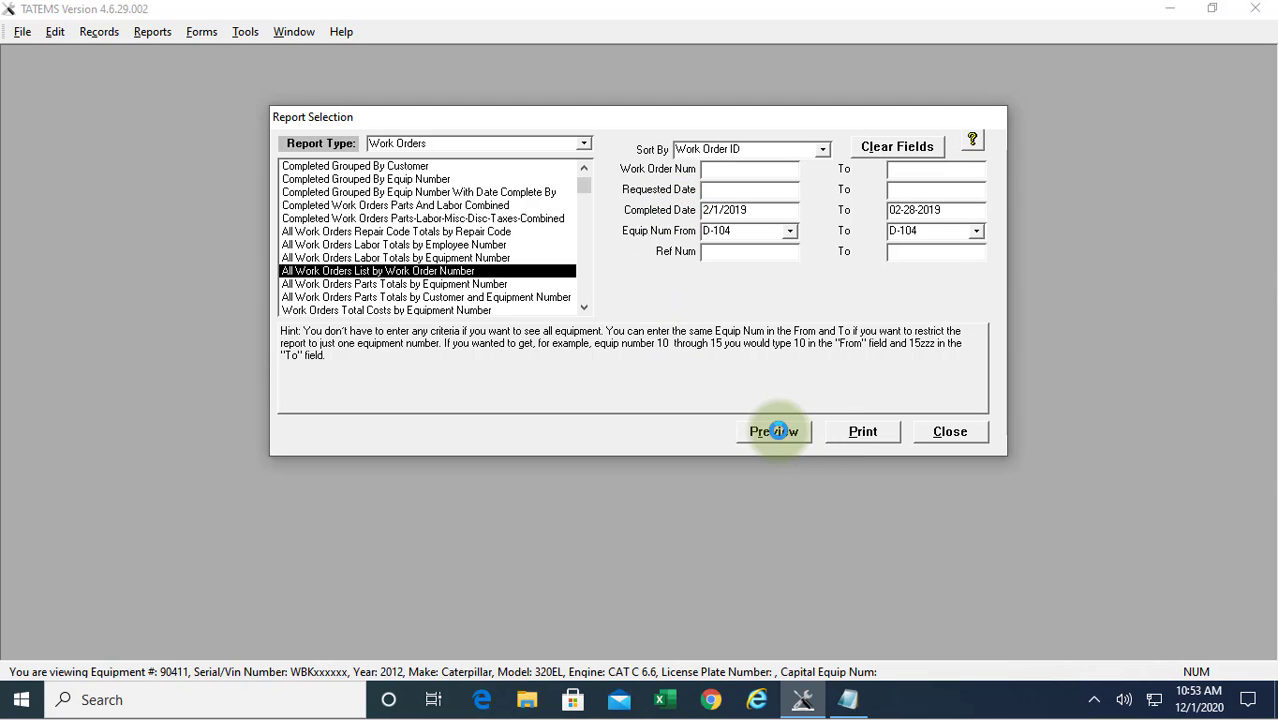
click(772, 432)
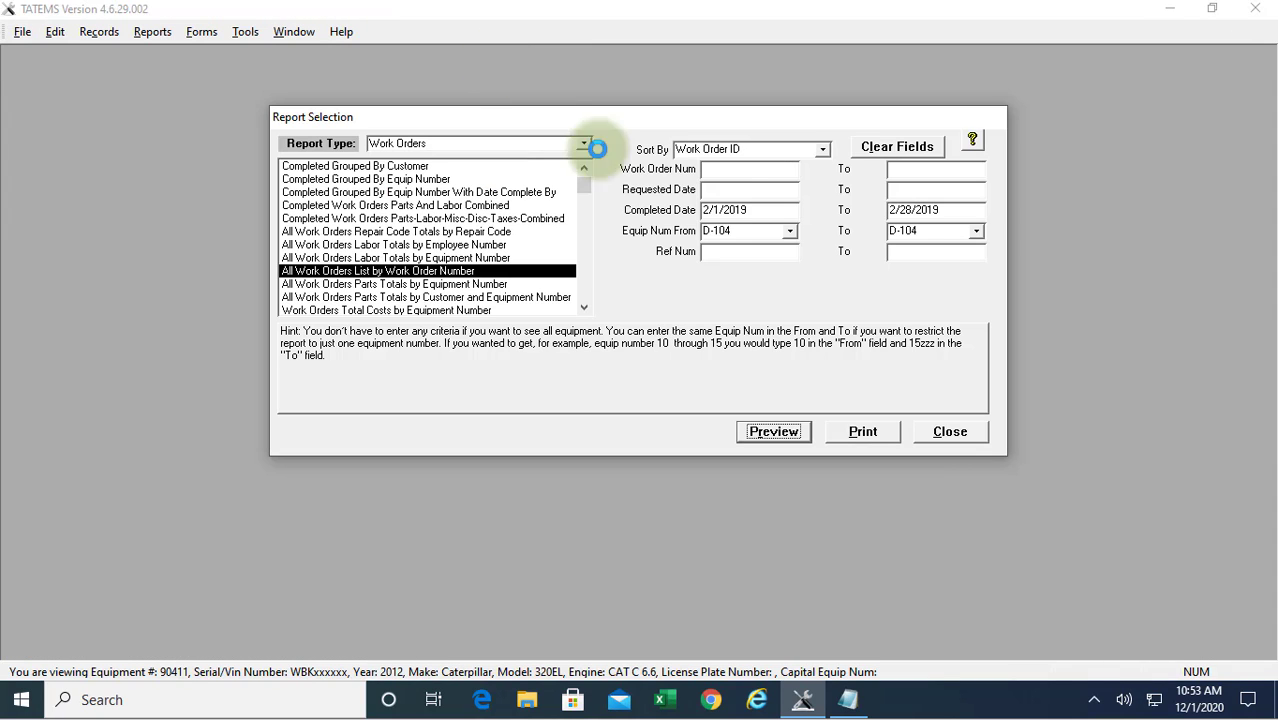
Clear the D-104 equipment limit and preview the February report for all equipment
click(788, 230)
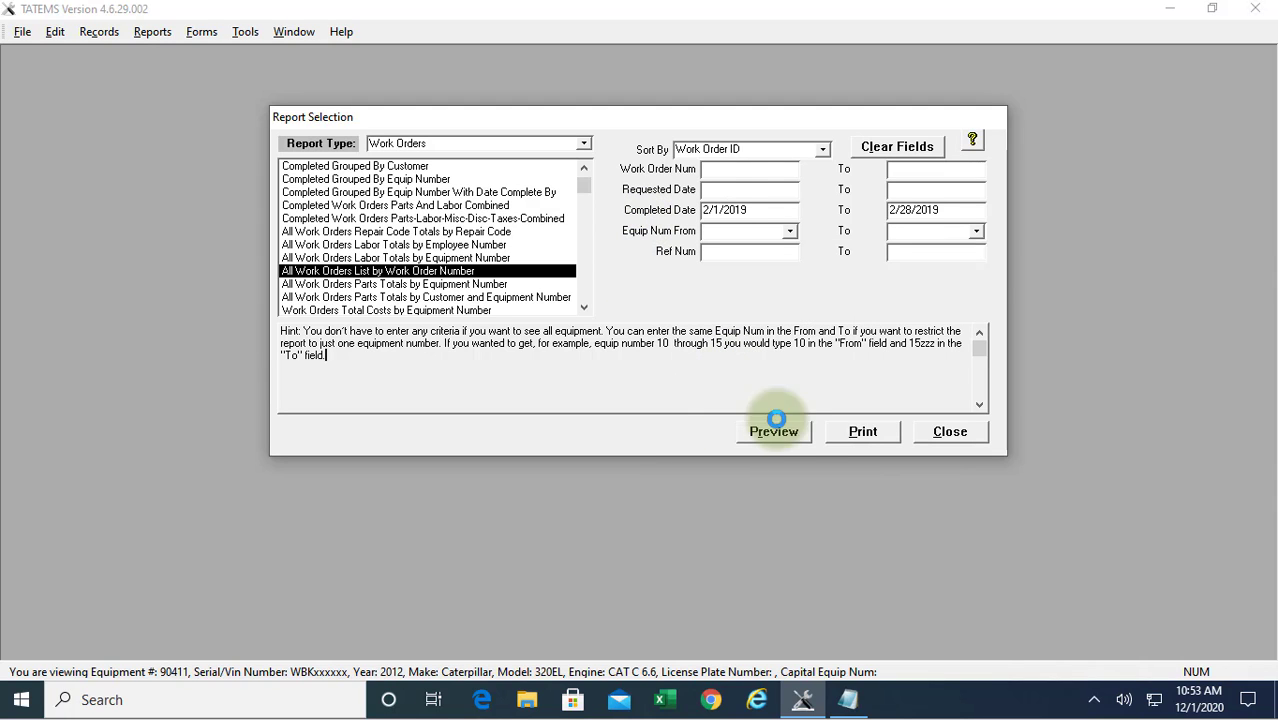
click(772, 432)
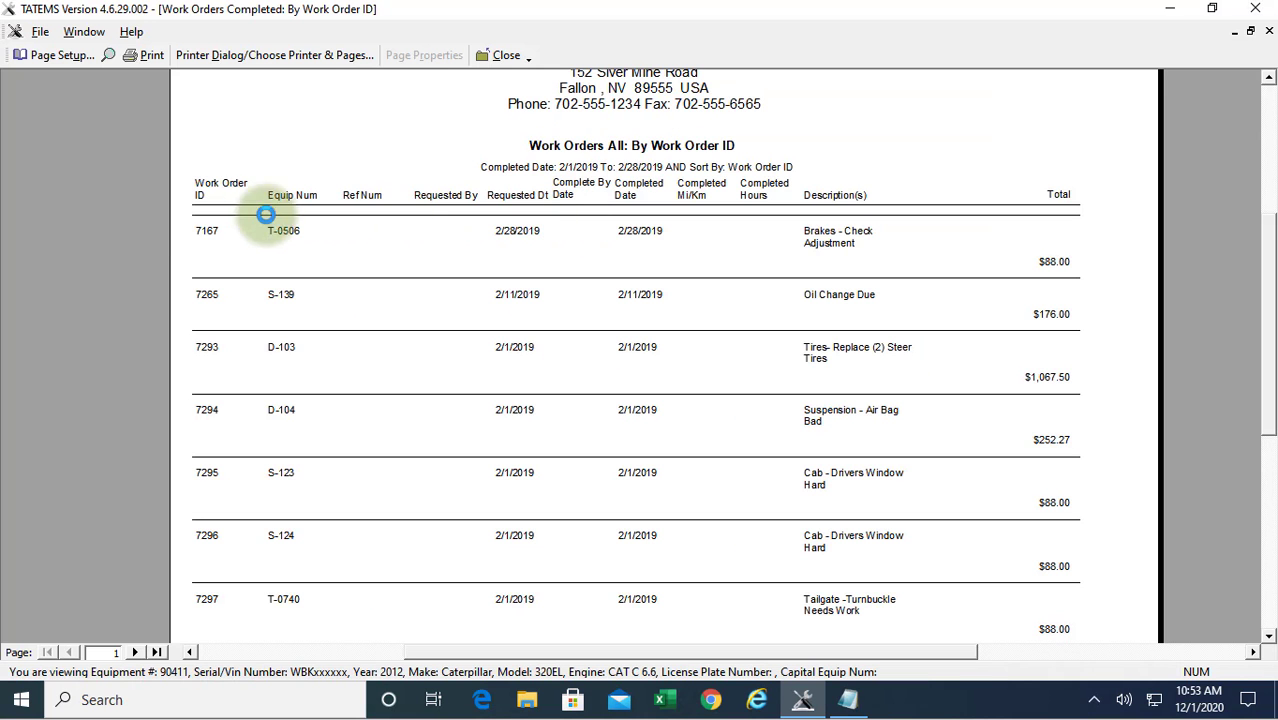
mouse_move(284, 206)
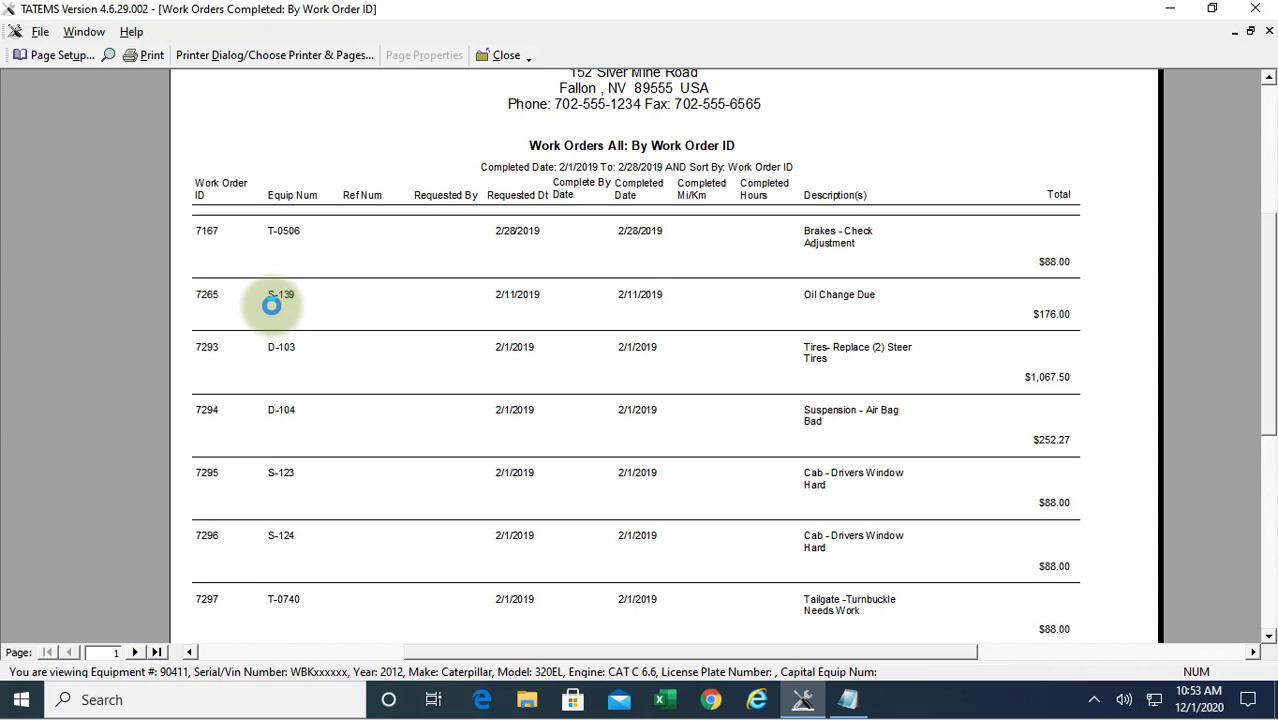
click(156, 652)
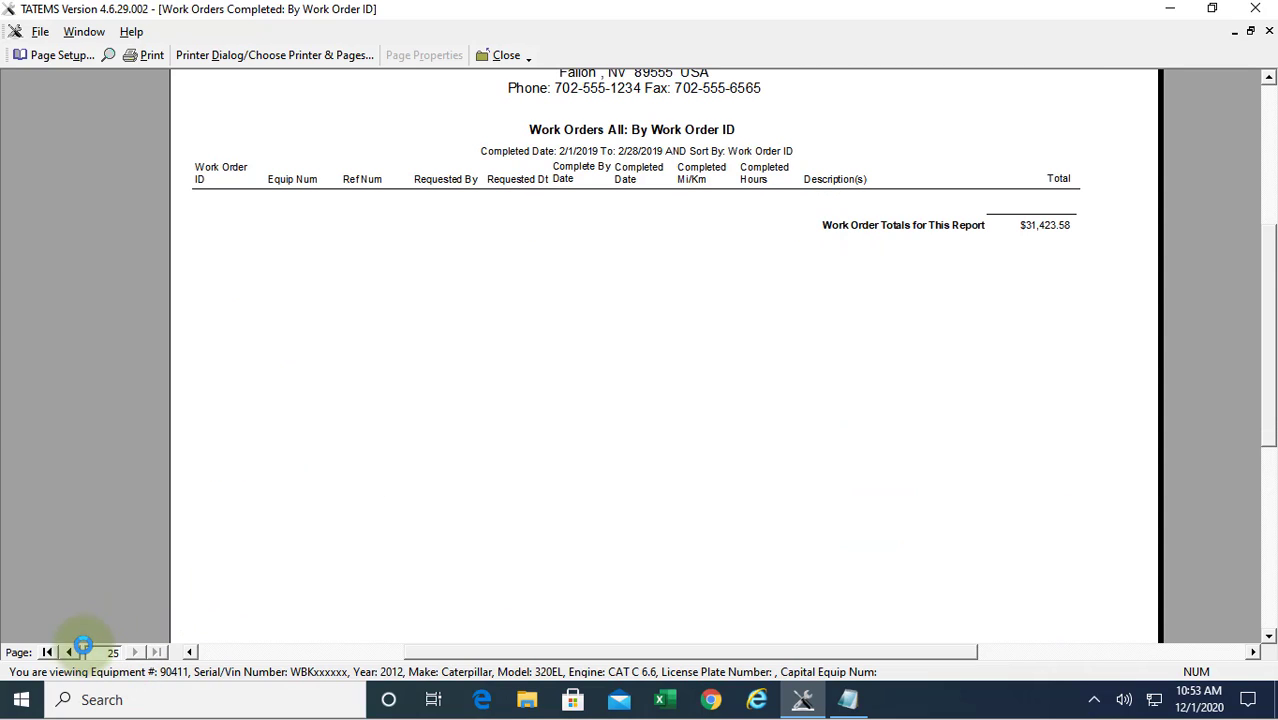
click(48, 652)
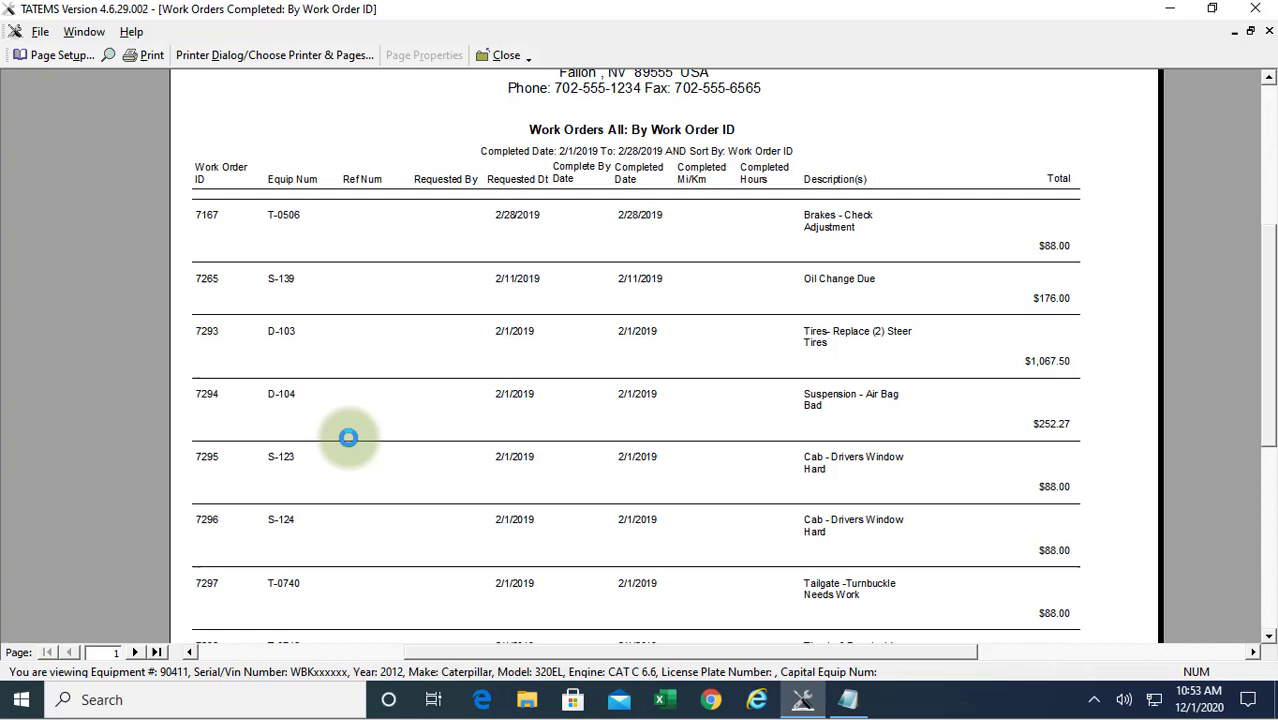
mouse_move(368, 410)
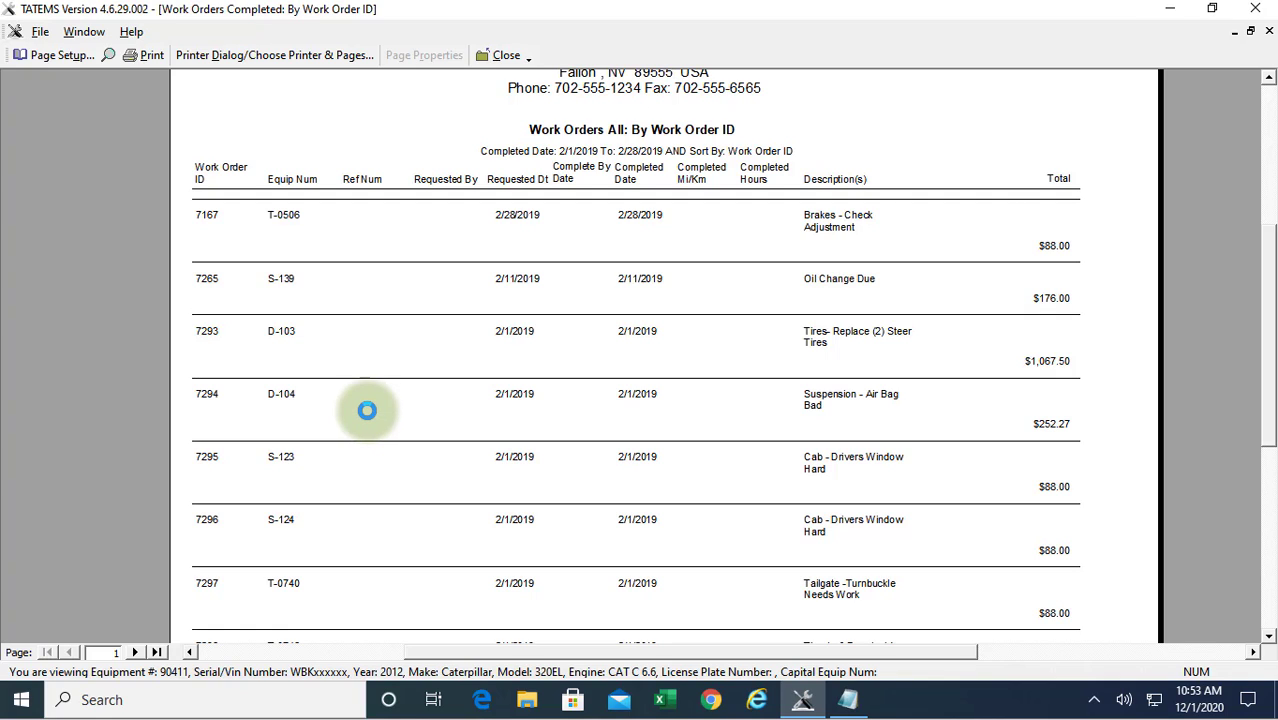
mouse_move(292, 300)
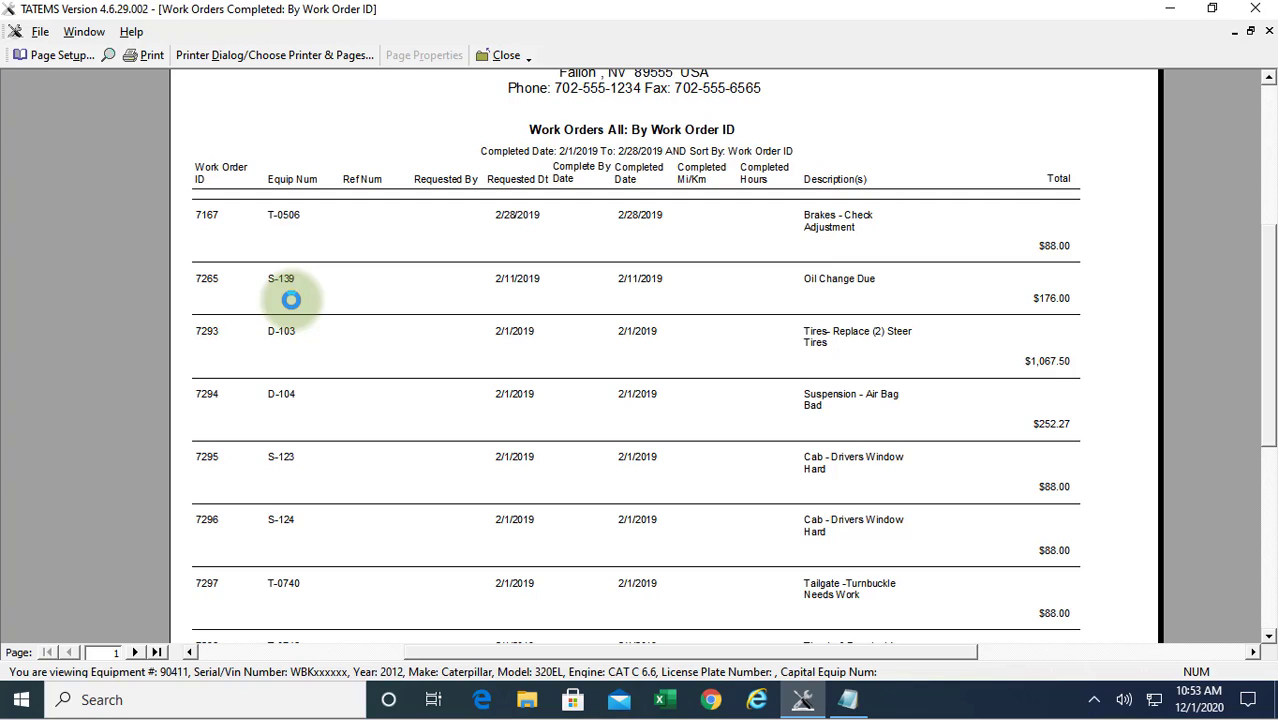
mouse_move(212, 192)
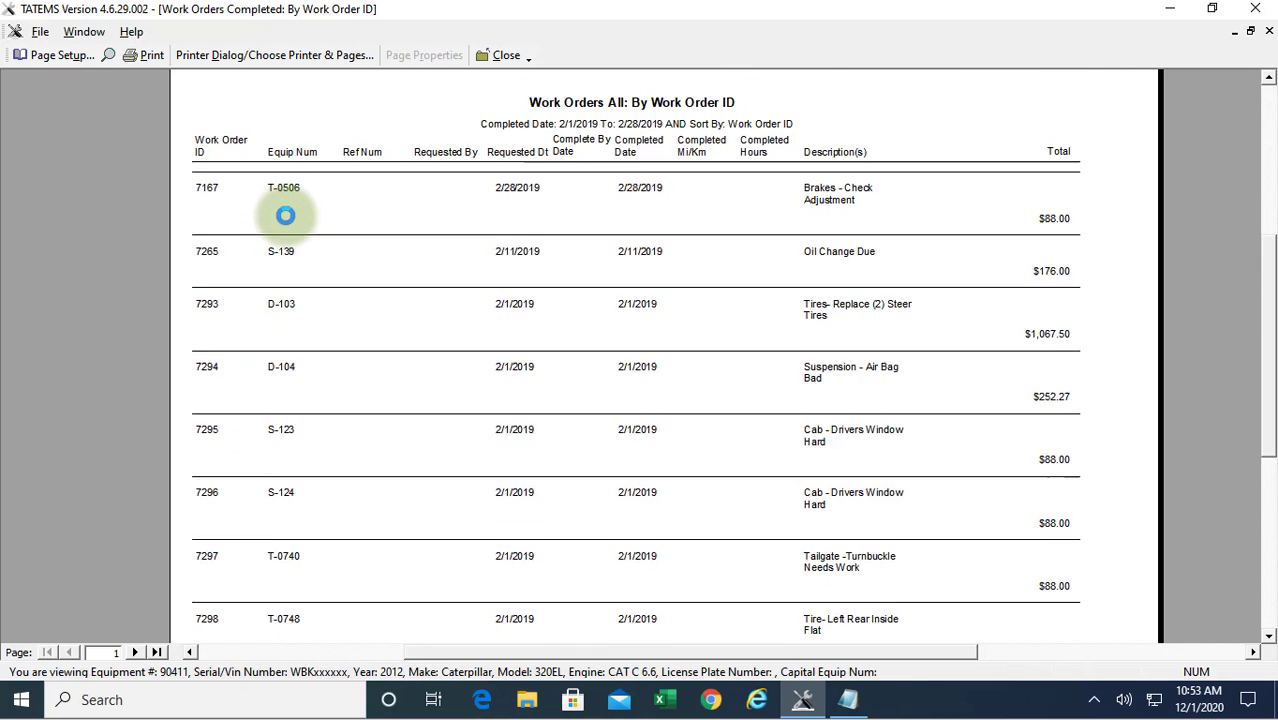
scroll(down, 3)
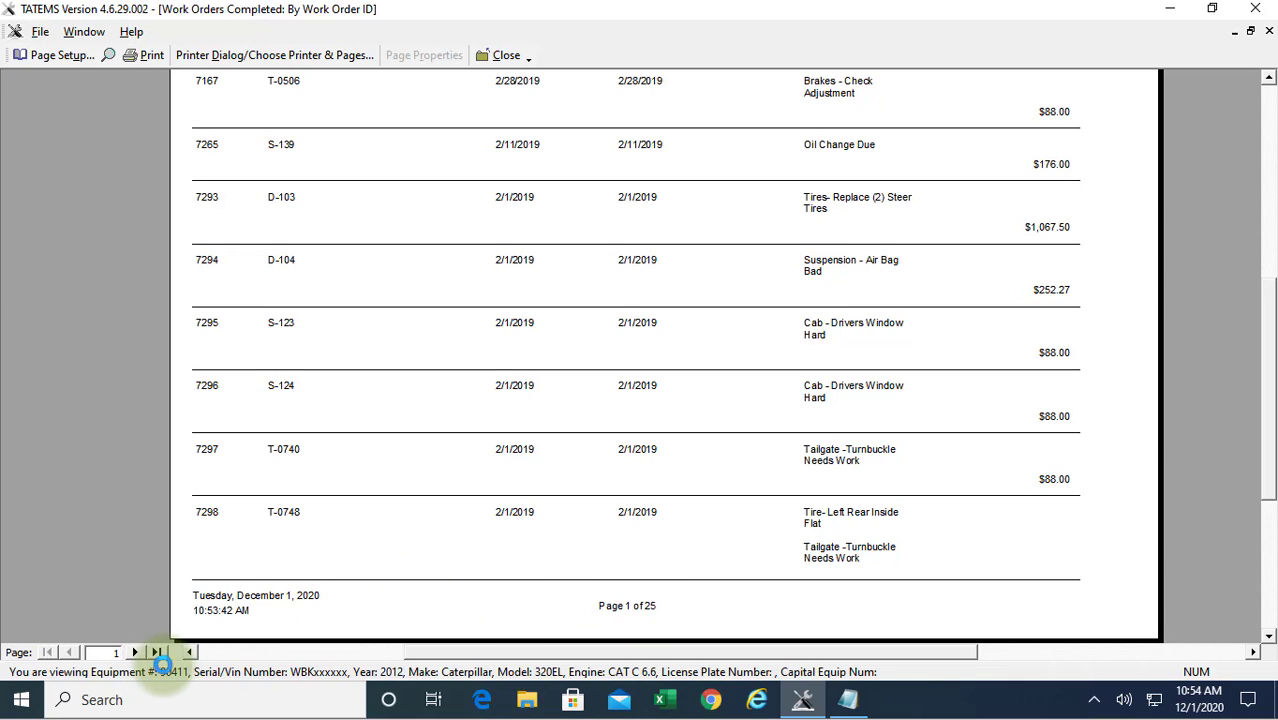
Page forward to the final page 25 showing the $31,423.58 Work Order Totals
click(132, 652)
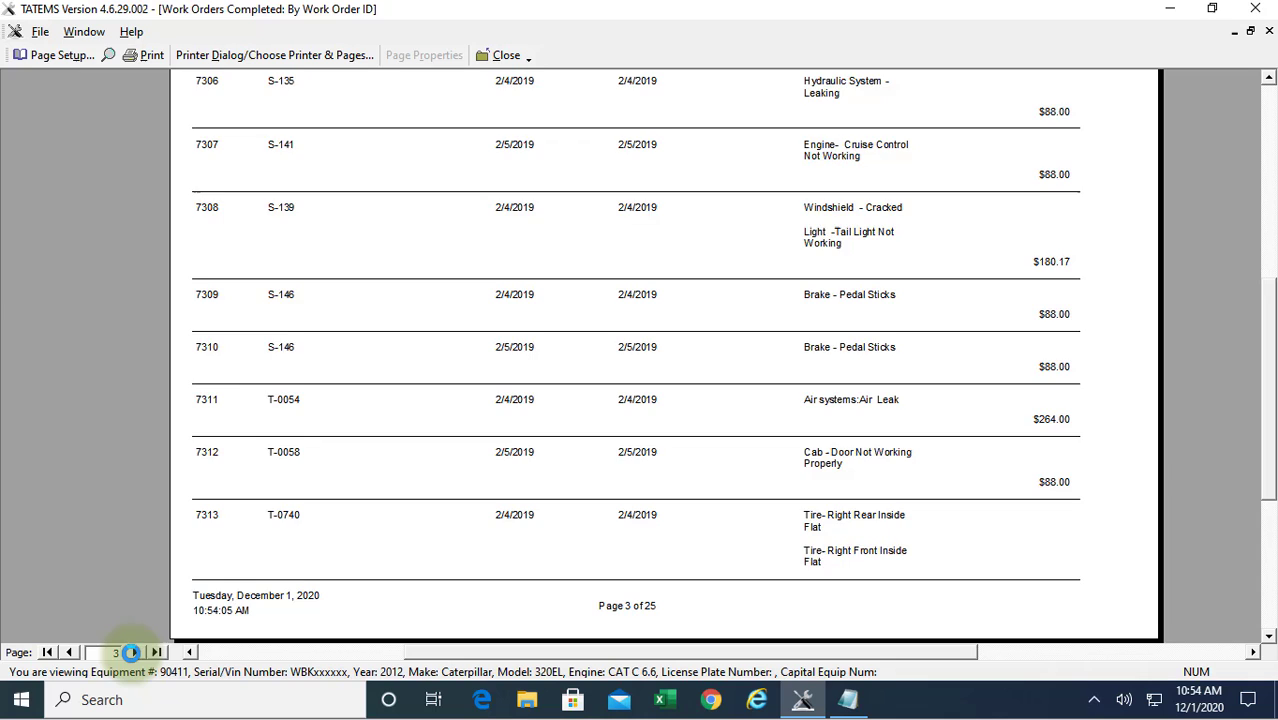
click(156, 652)
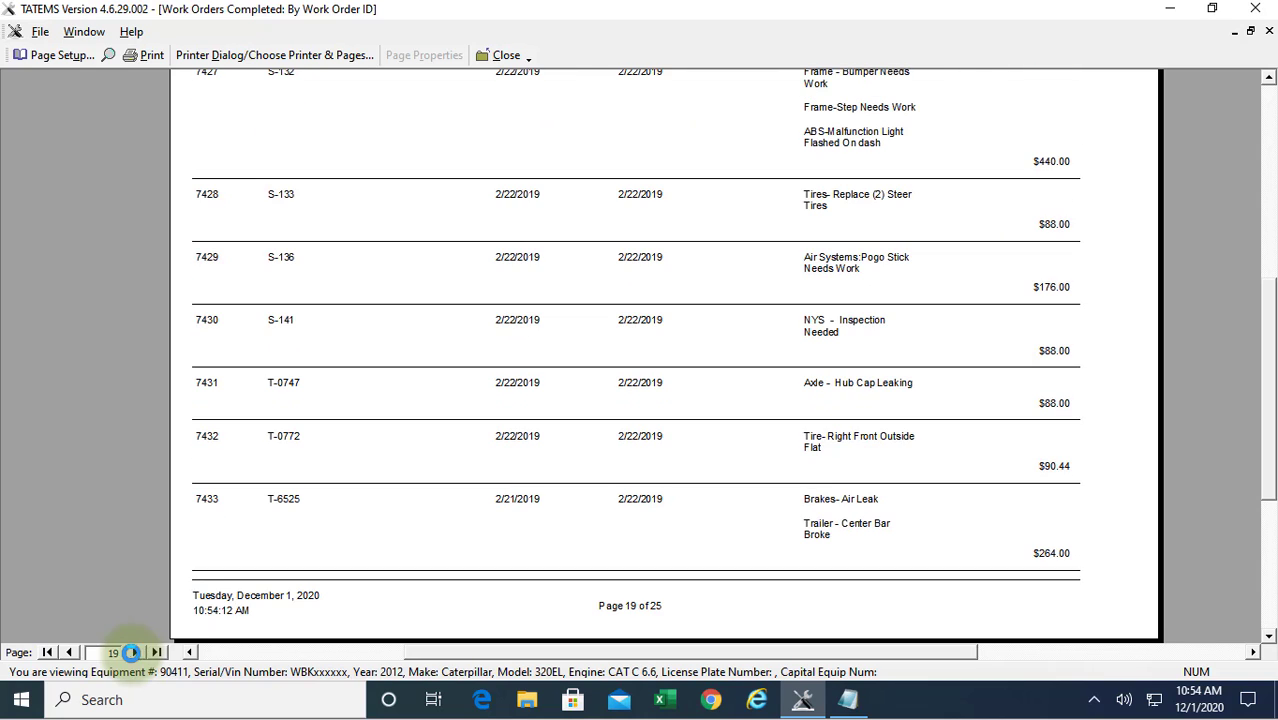
click(156, 652)
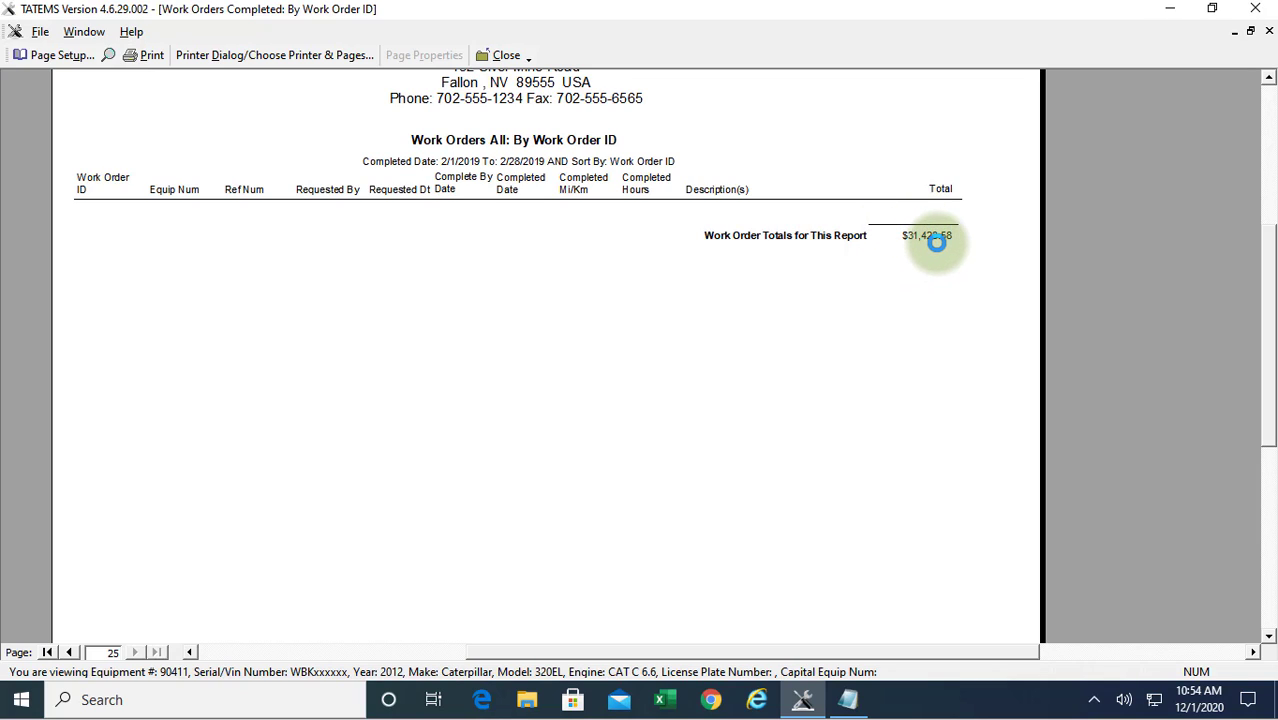
Close the February preview and preview the all-equipment report again from Report Selection
click(506, 56)
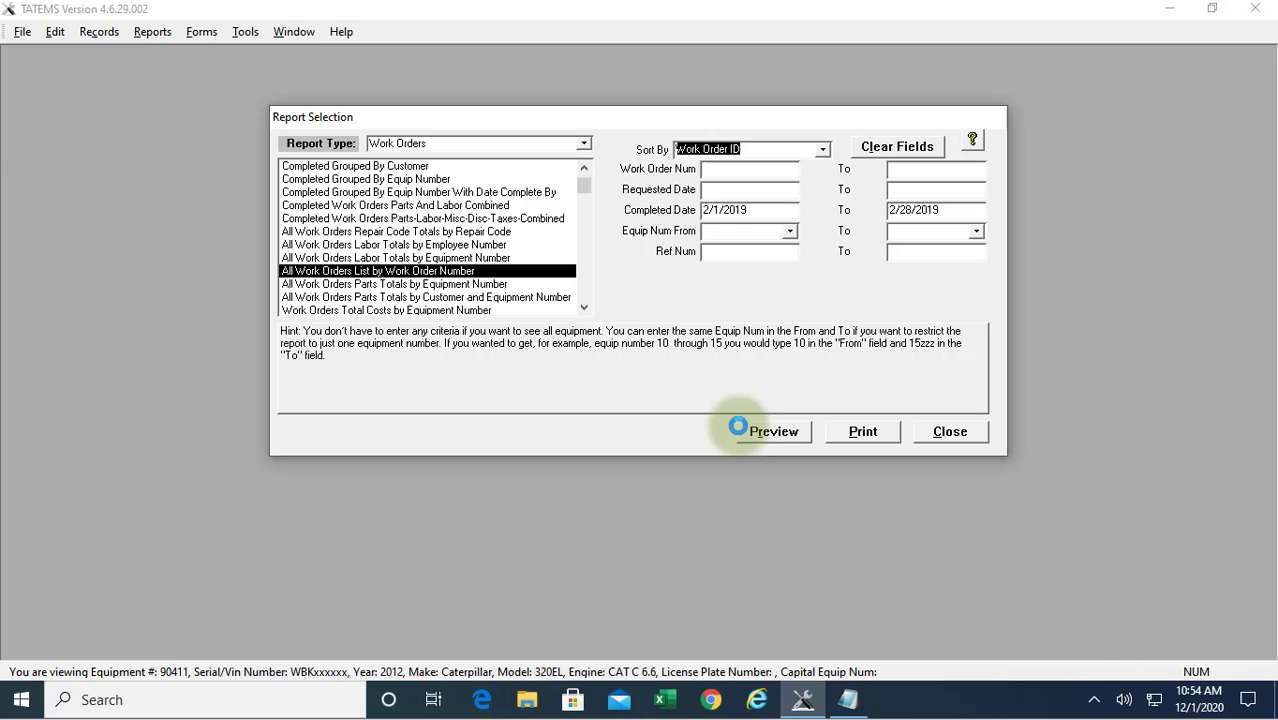
click(772, 432)
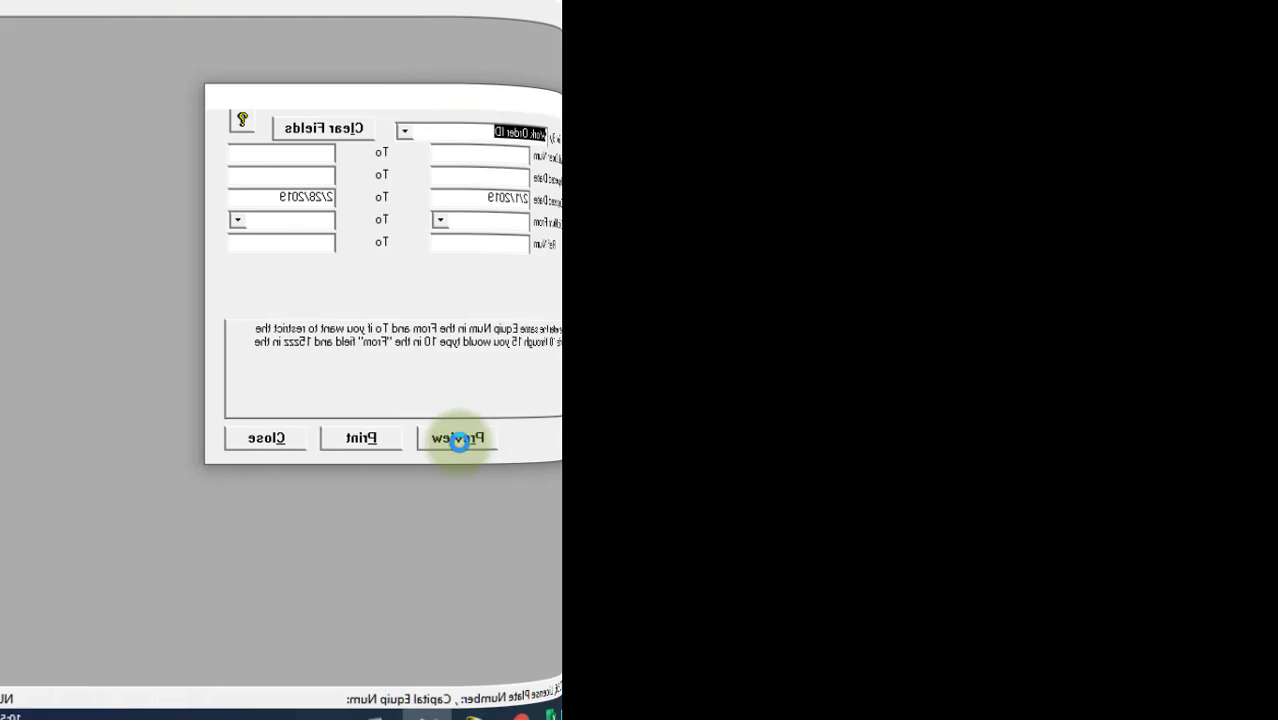